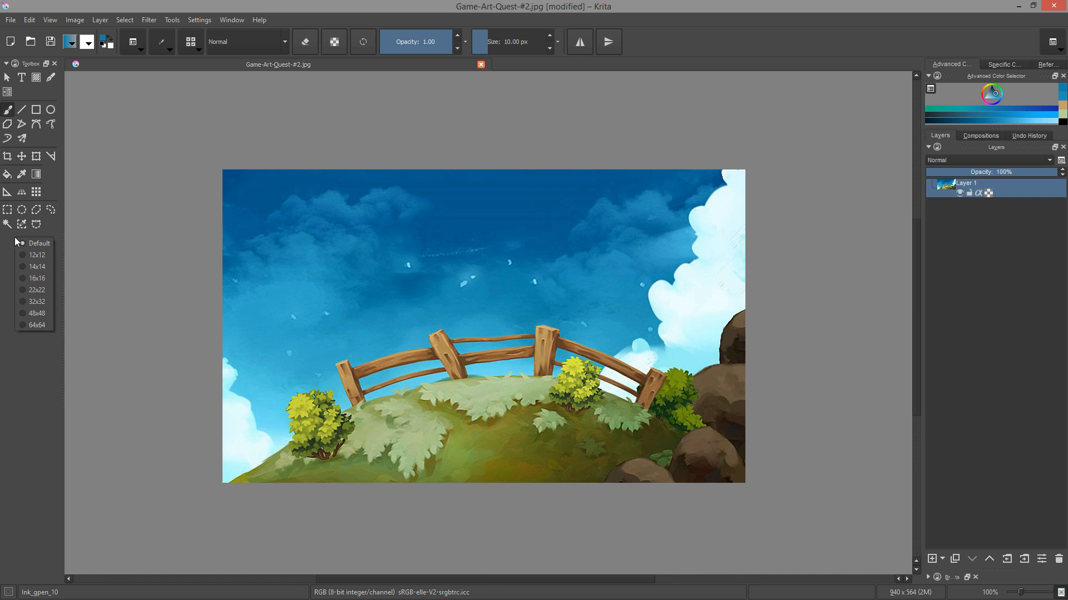
- Set the toolbox icon size to 16x16 and float the Tool Options docker over the canvas
click(21, 242)
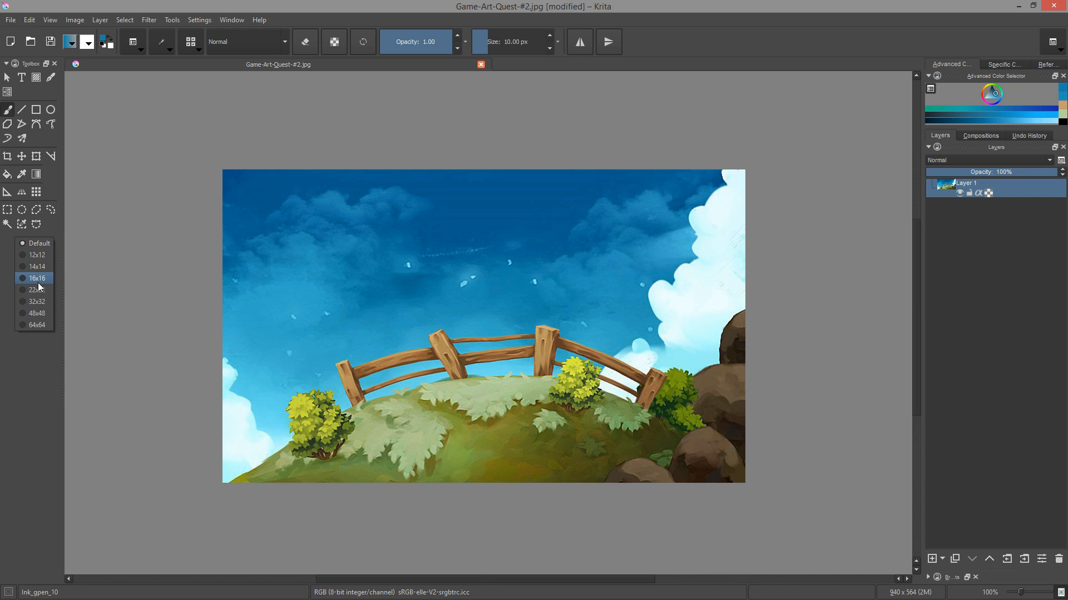
click(33, 278)
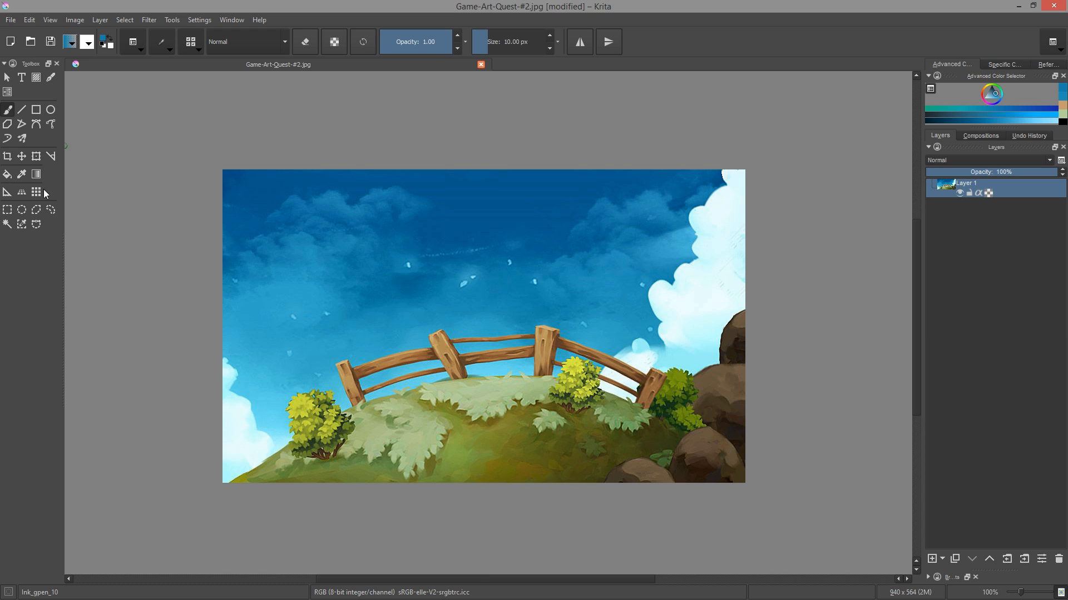
click(36, 78)
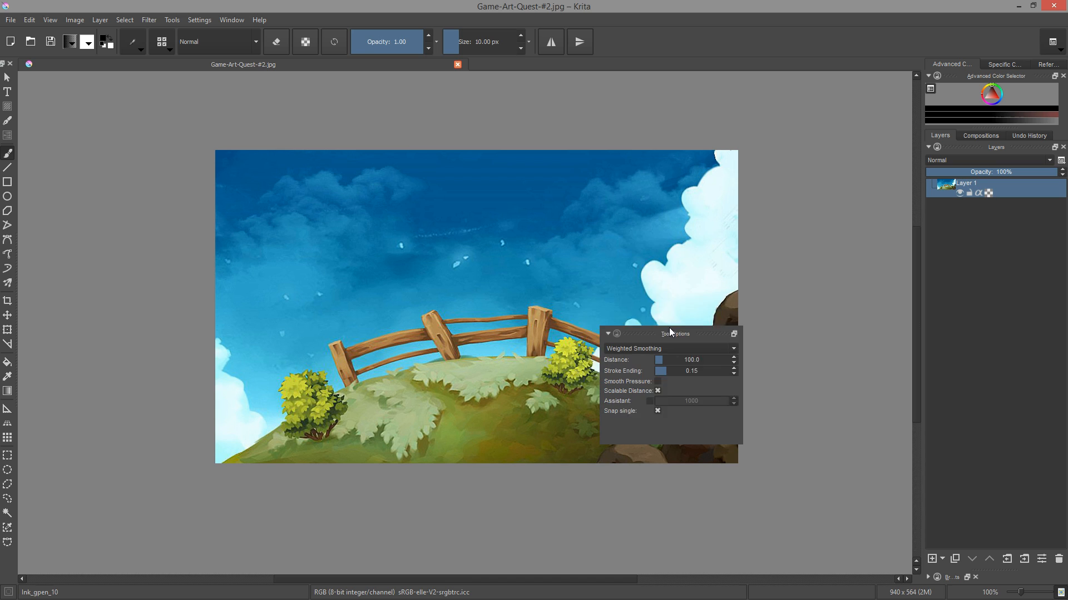
- In Configure Krita > General > Tools, set tool options to appear In Toolbar and confirm
drag(674, 332, 507, 184)
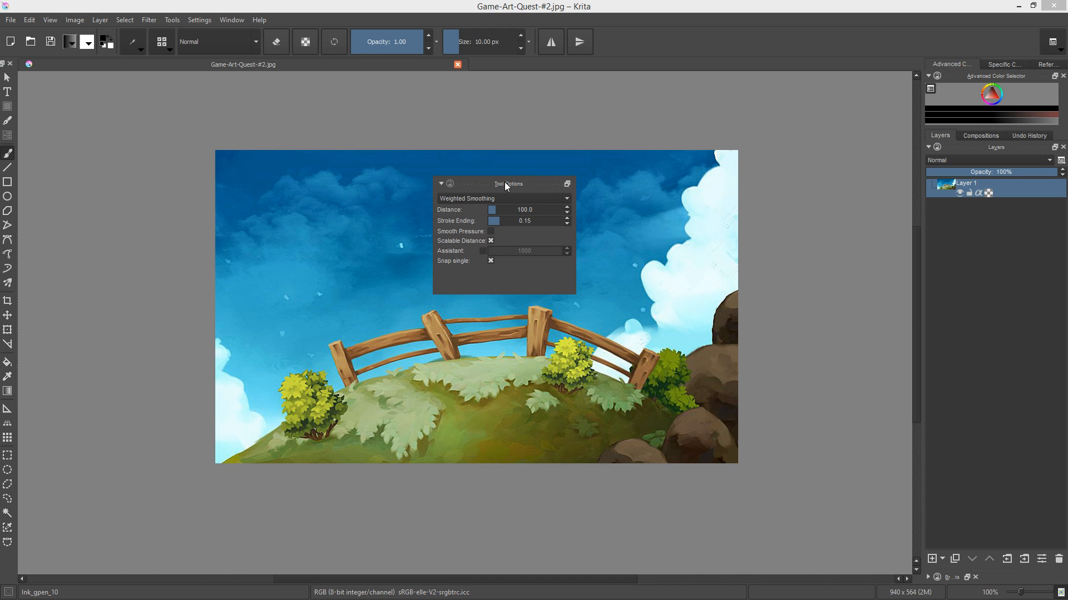
mouse_move(109, 89)
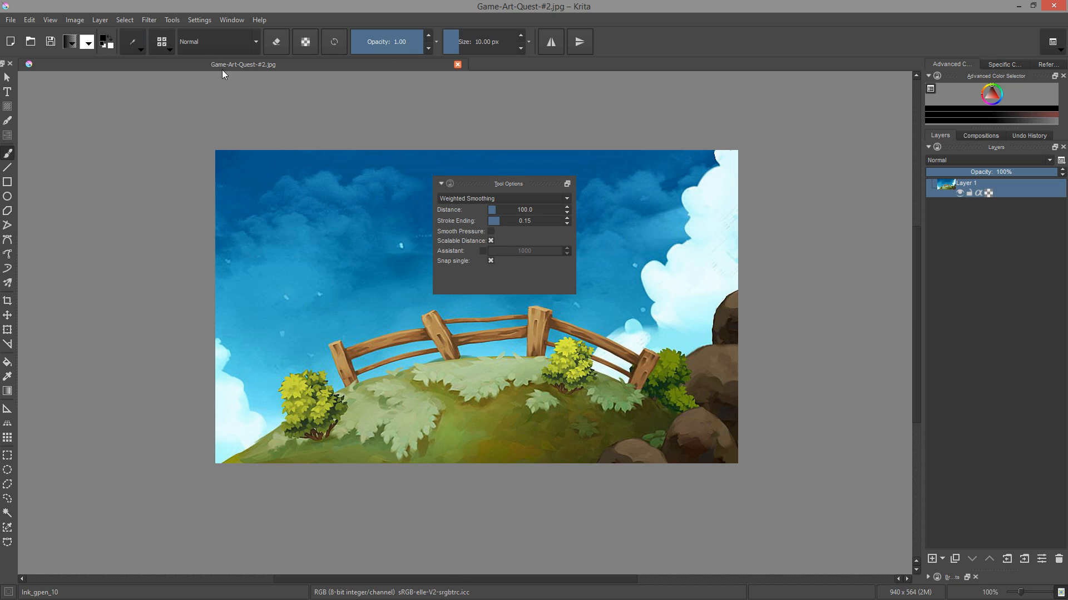
click(198, 20)
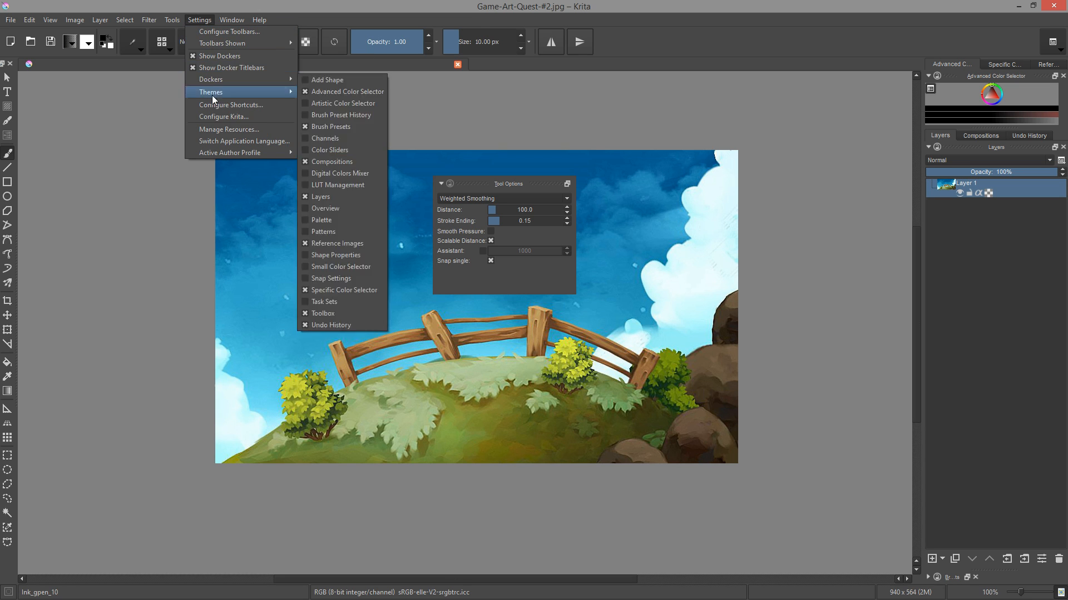
click(222, 117)
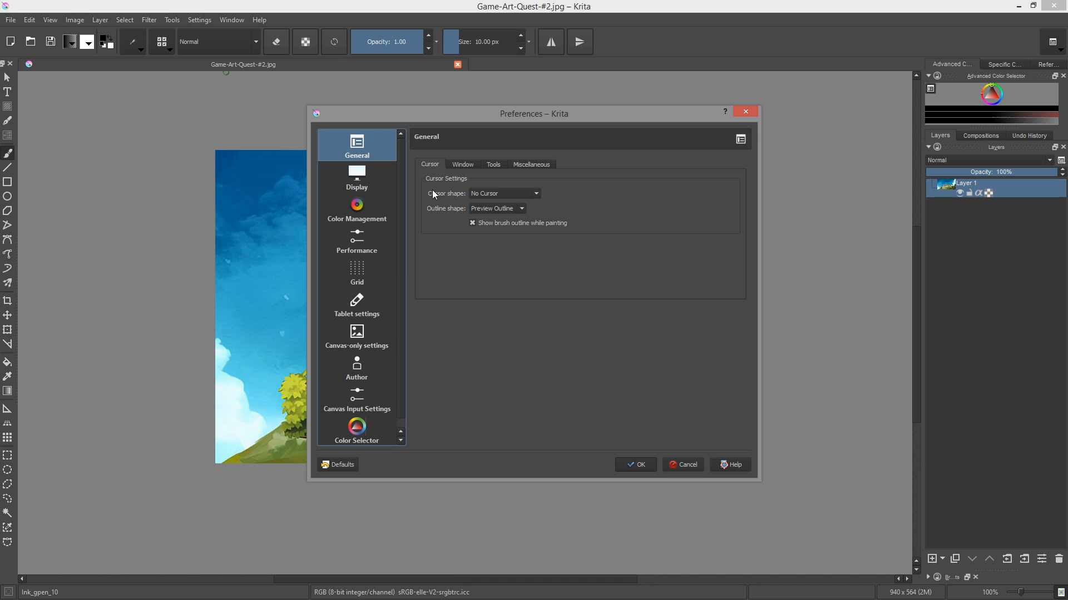
click(494, 165)
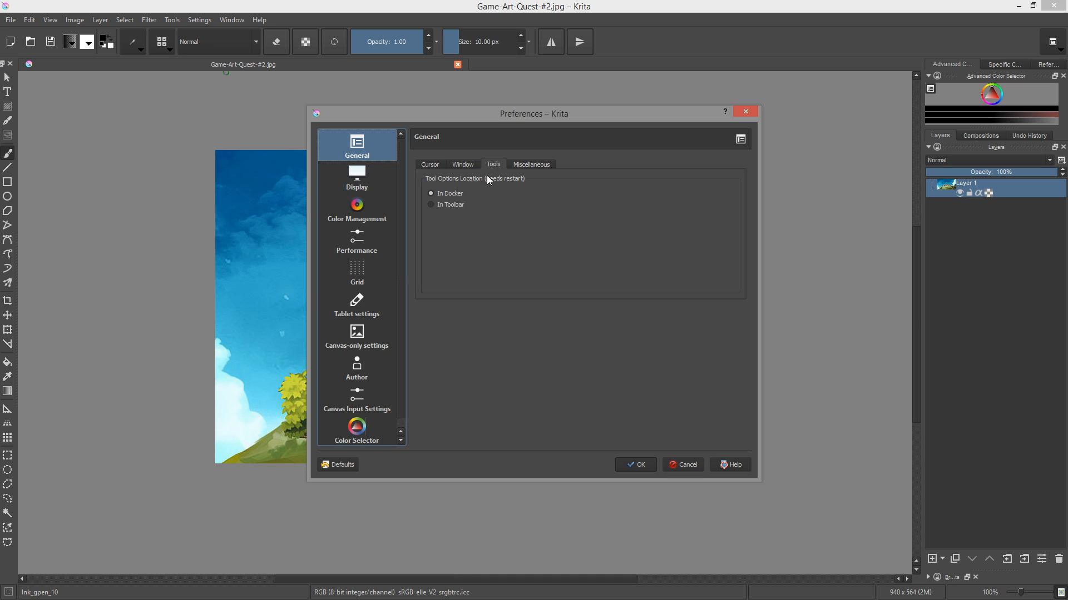
click(431, 205)
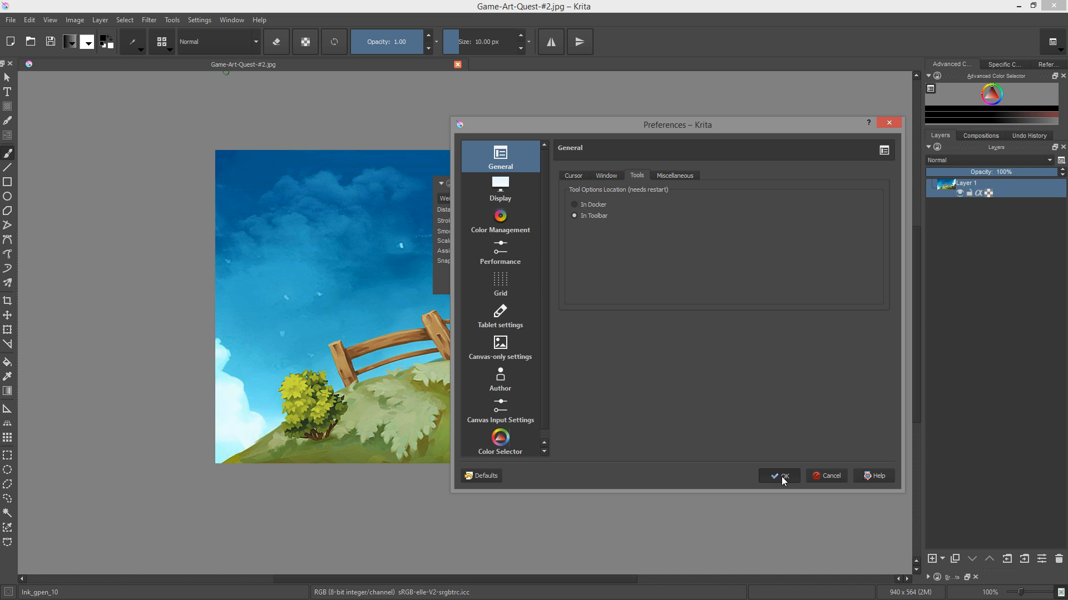
click(779, 476)
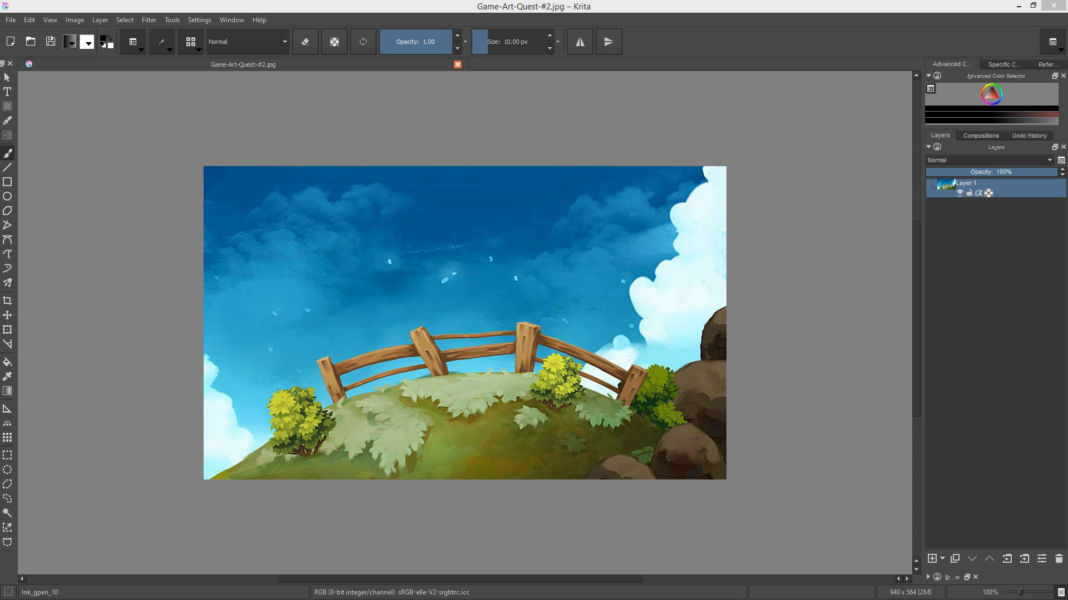
click(132, 42)
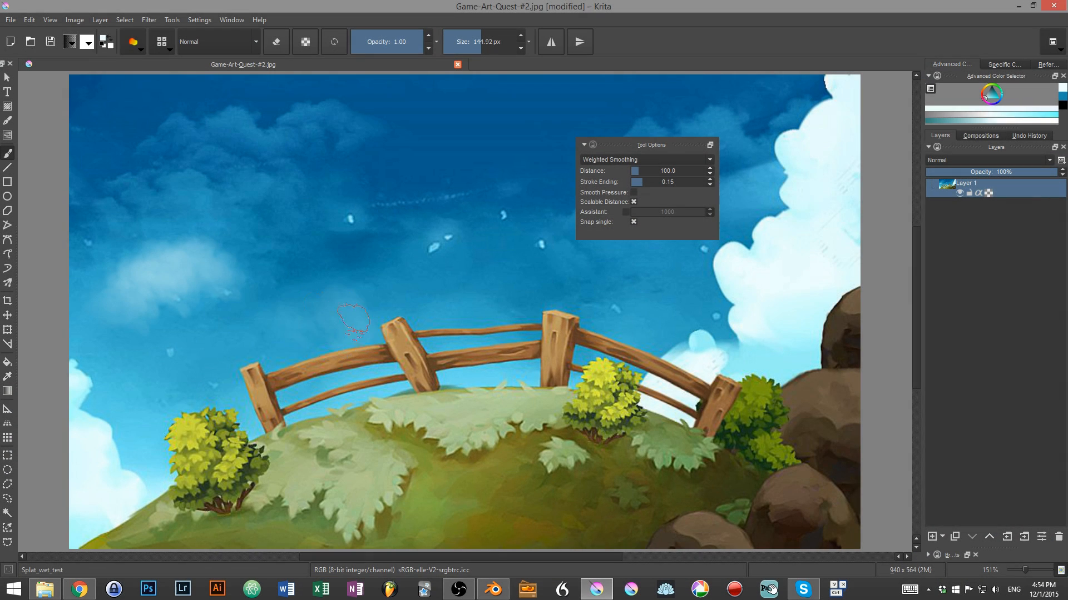
click(646, 160)
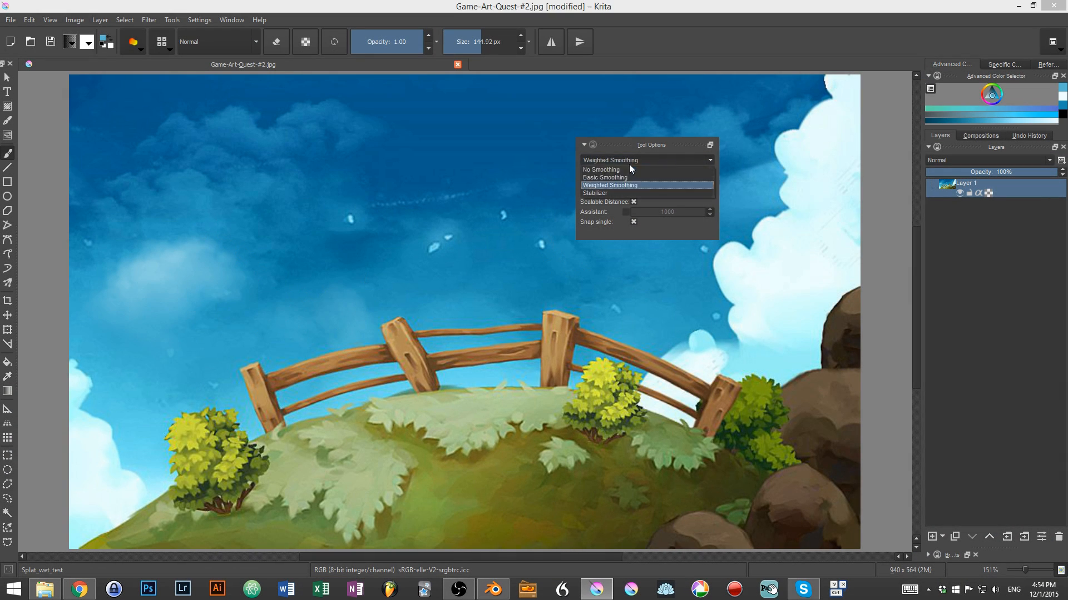
click(600, 169)
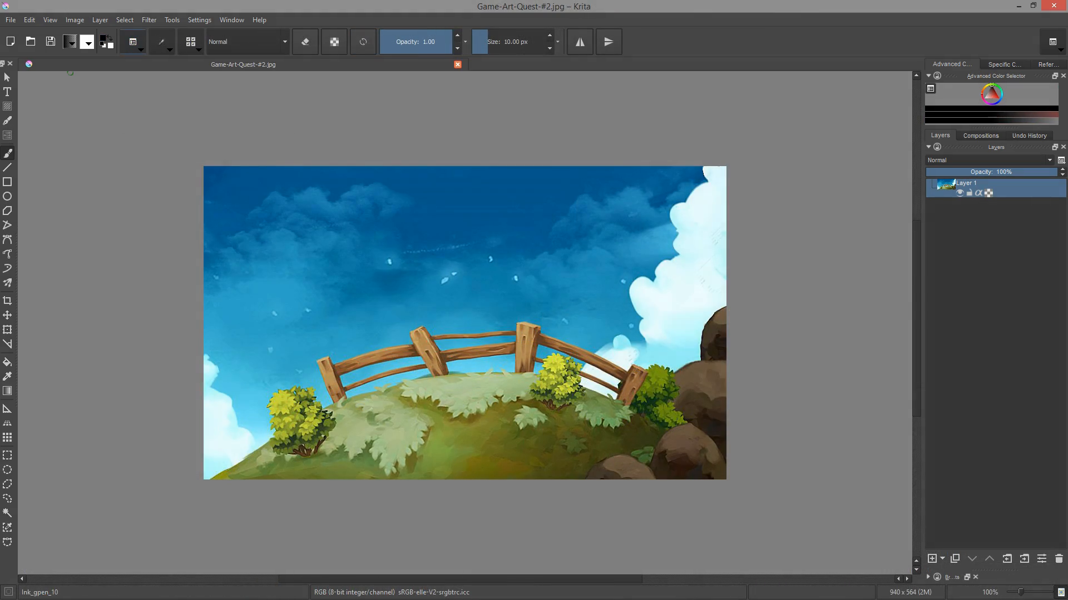
- Start Convert Image Color Space and bring up the Color Space Browser
click(74, 20)
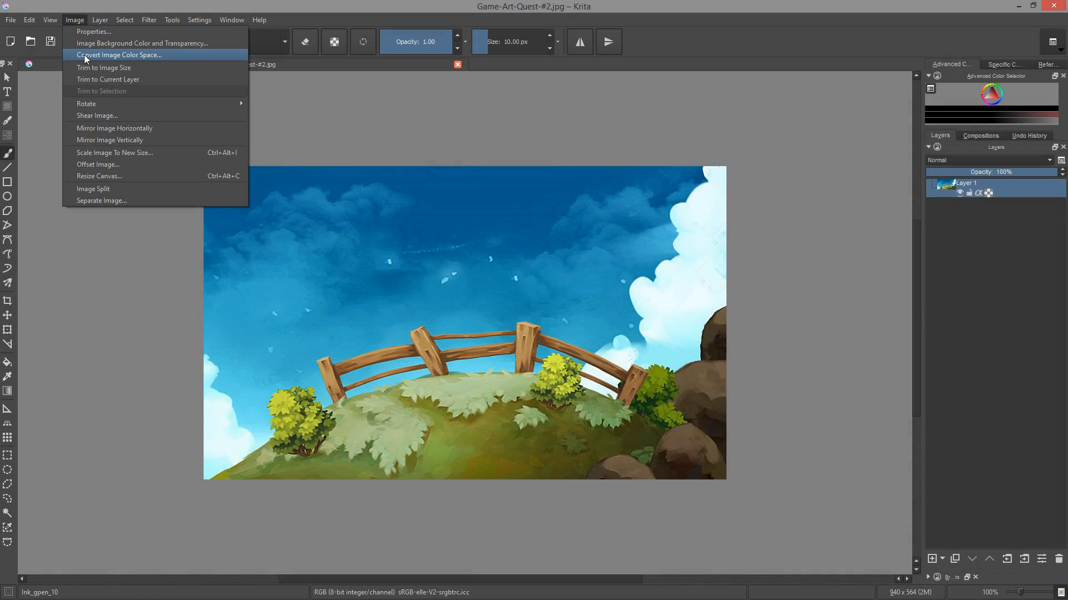
click(120, 55)
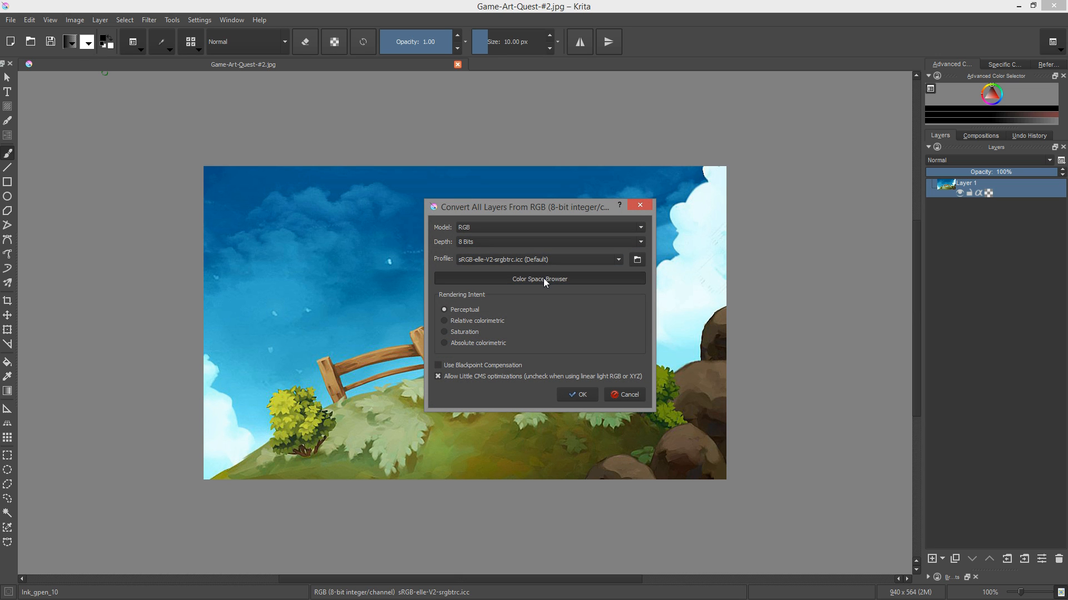
click(540, 278)
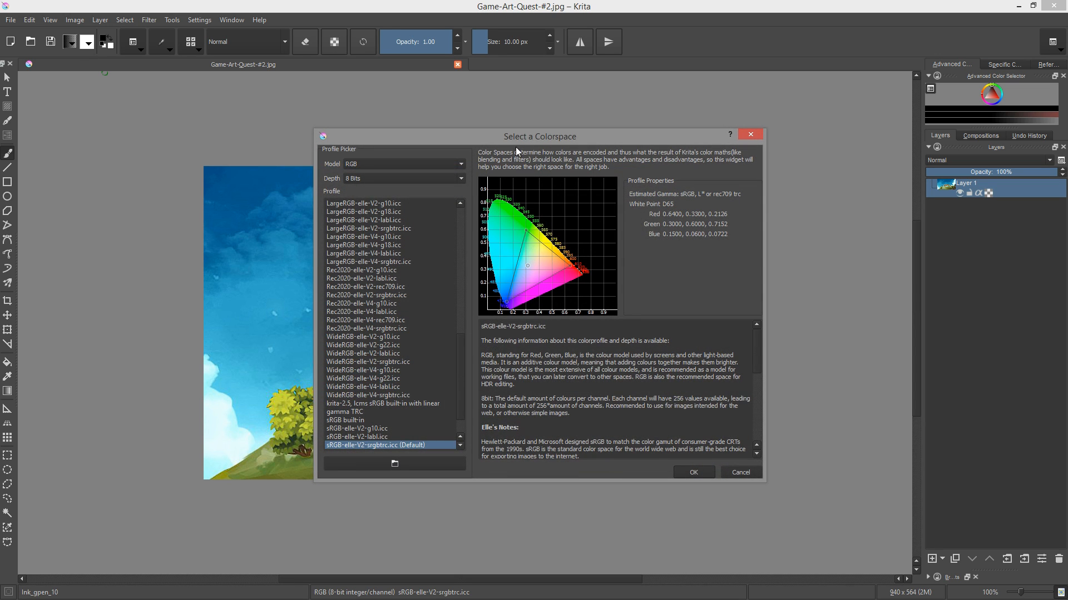
drag(538, 136, 482, 110)
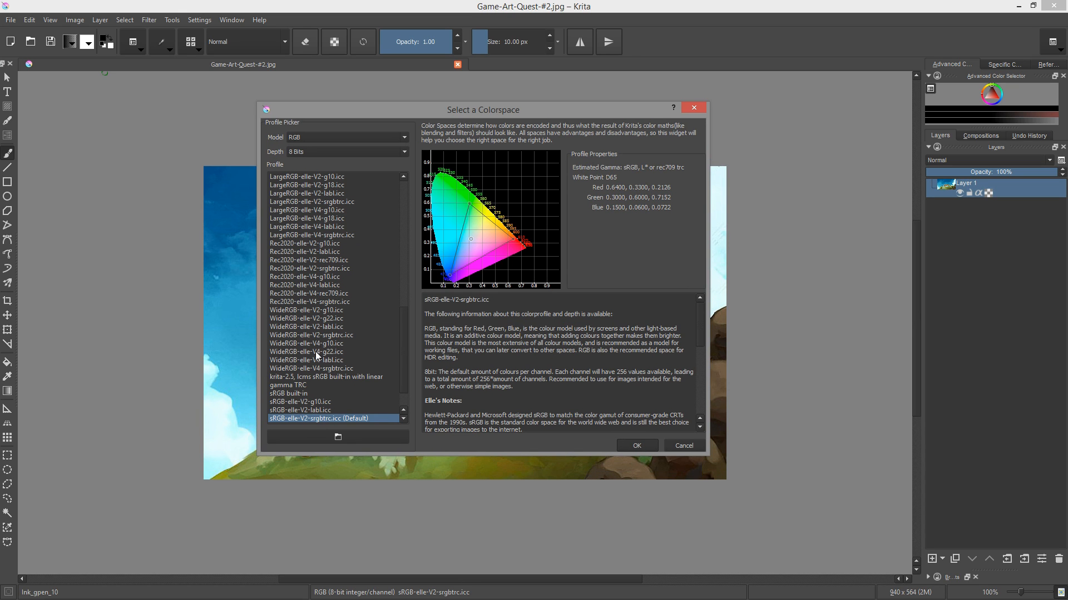
- Preview several RGB profiles, set depth to 16 Bits Float and pick the linear-gamma sRGB profile
click(300, 402)
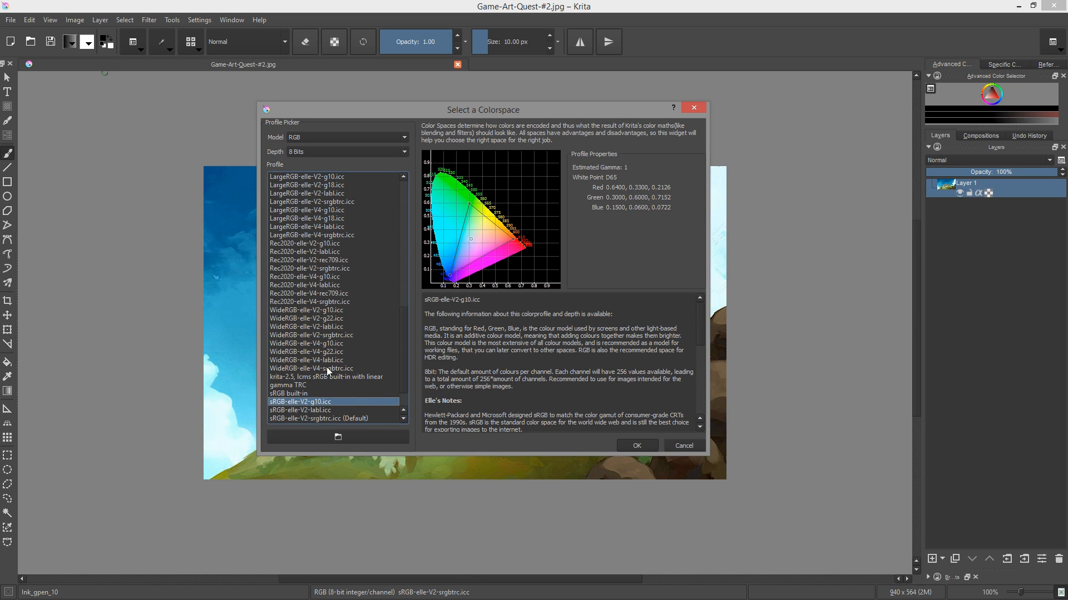
click(305, 243)
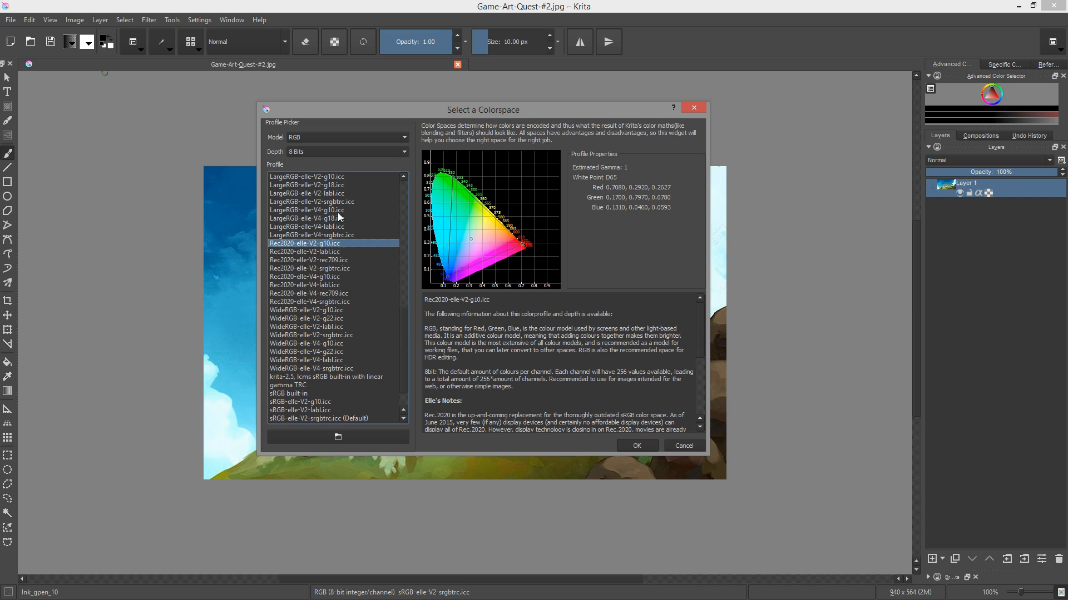
click(307, 185)
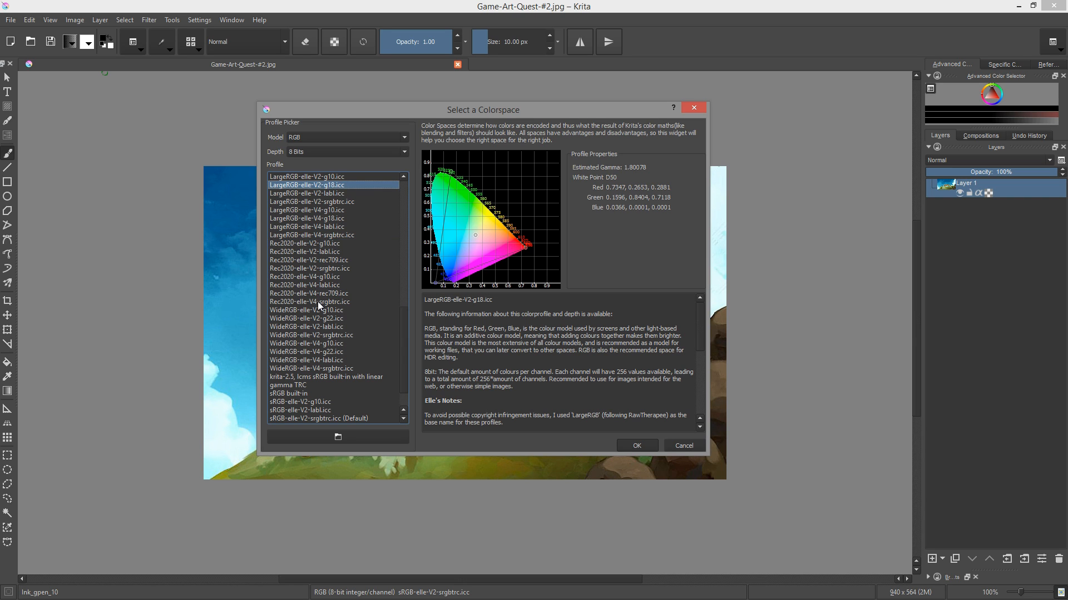
click(309, 301)
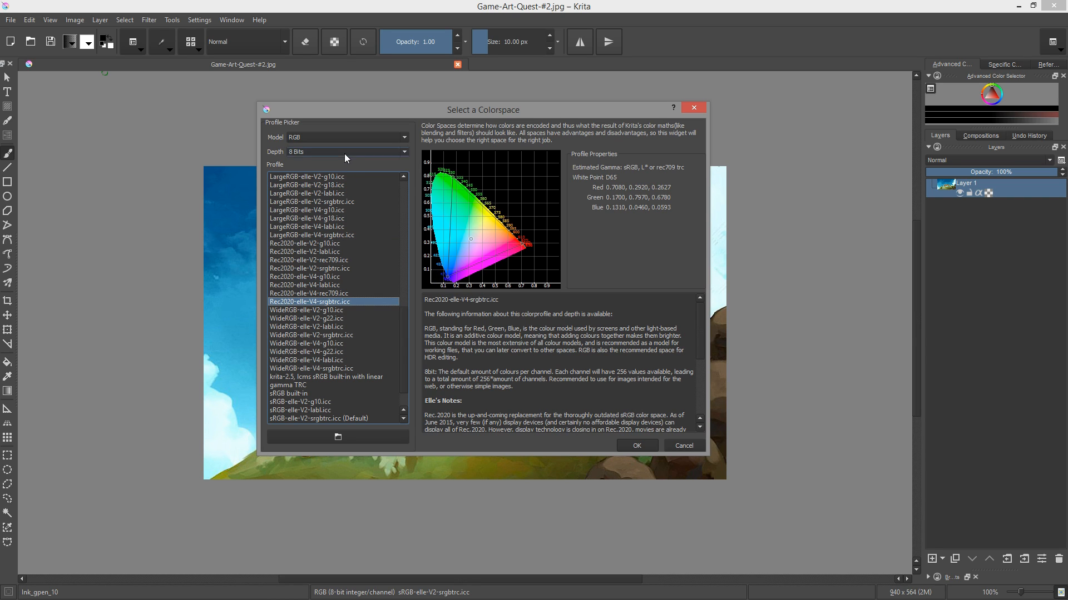
click(347, 151)
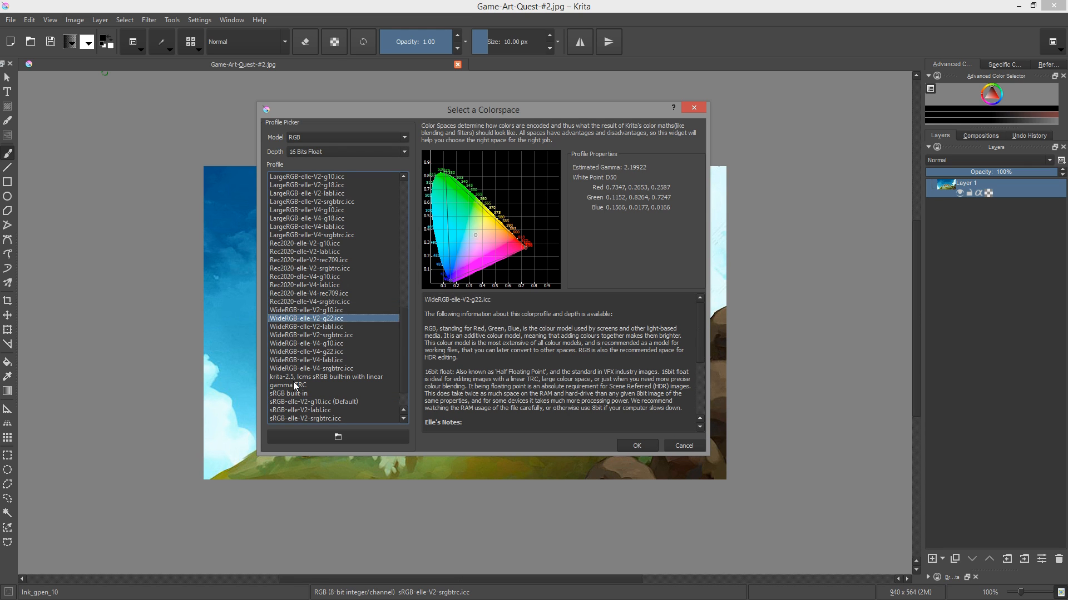
click(325, 381)
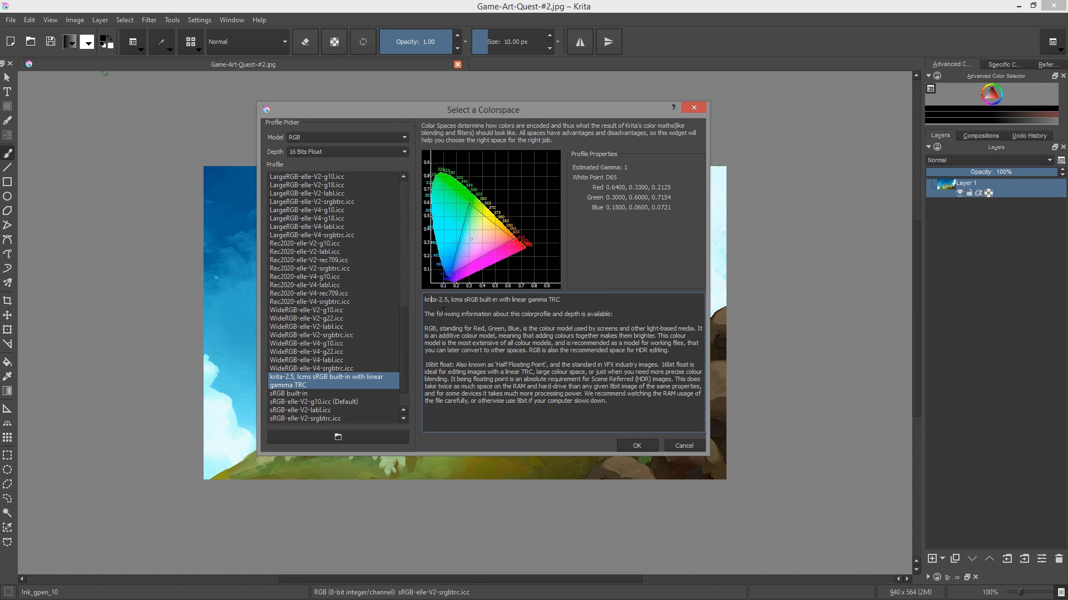
- Preview the XYZ and CMYK colour models, return to RGB and inspect WideRGB-elle-V4-g22.icc
click(347, 138)
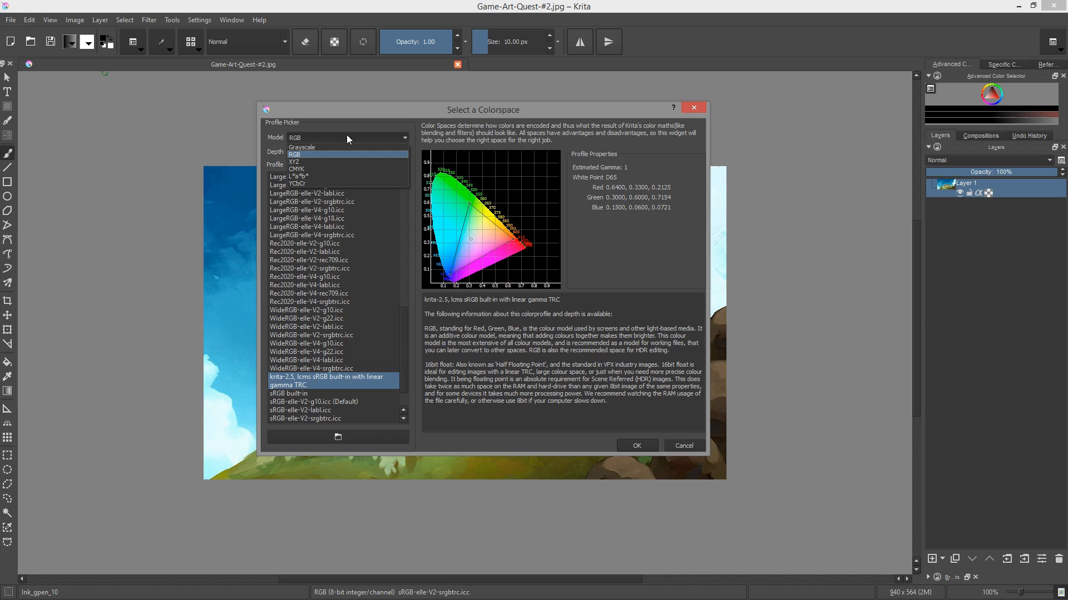
click(293, 162)
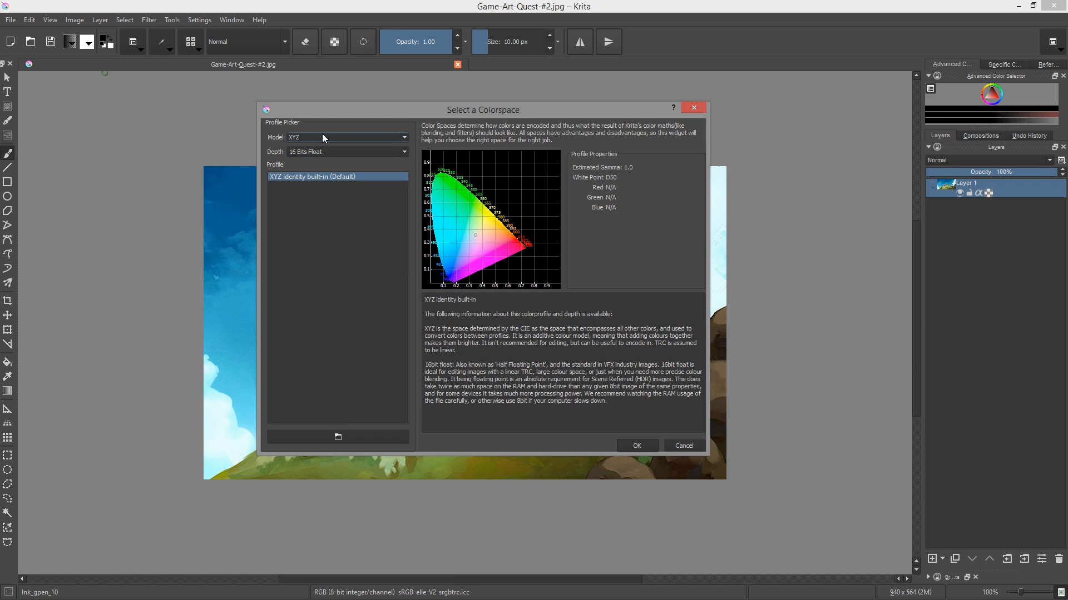
click(347, 138)
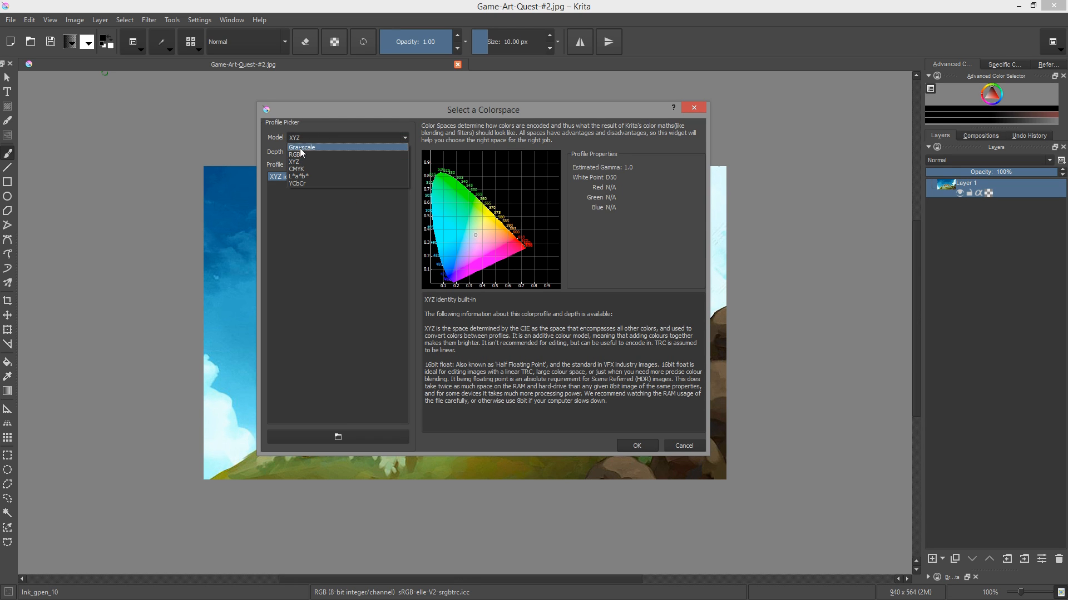
click(296, 169)
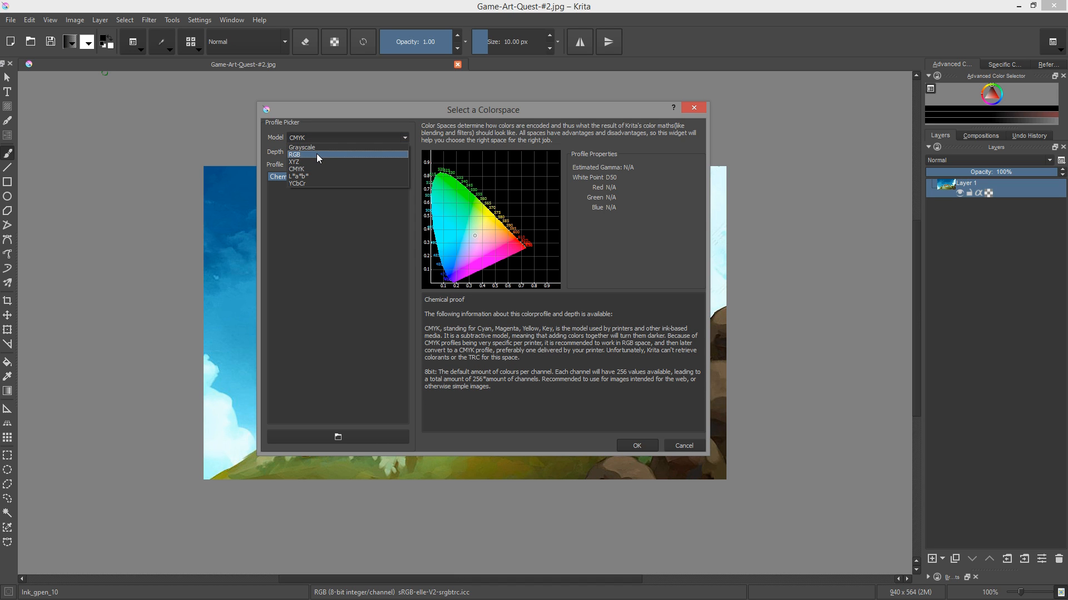
click(295, 154)
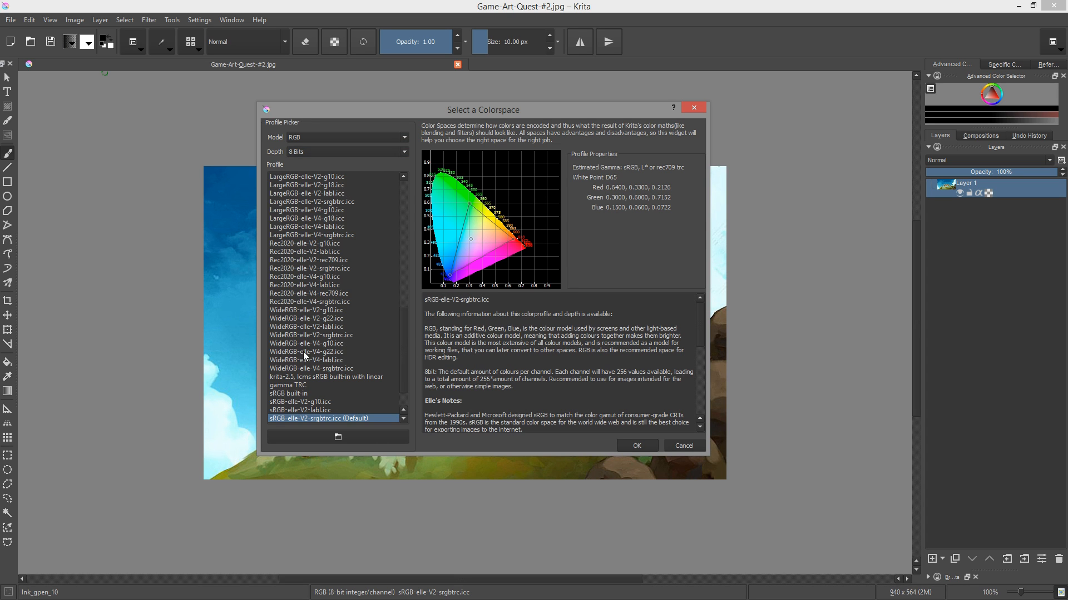
mouse_move(472, 204)
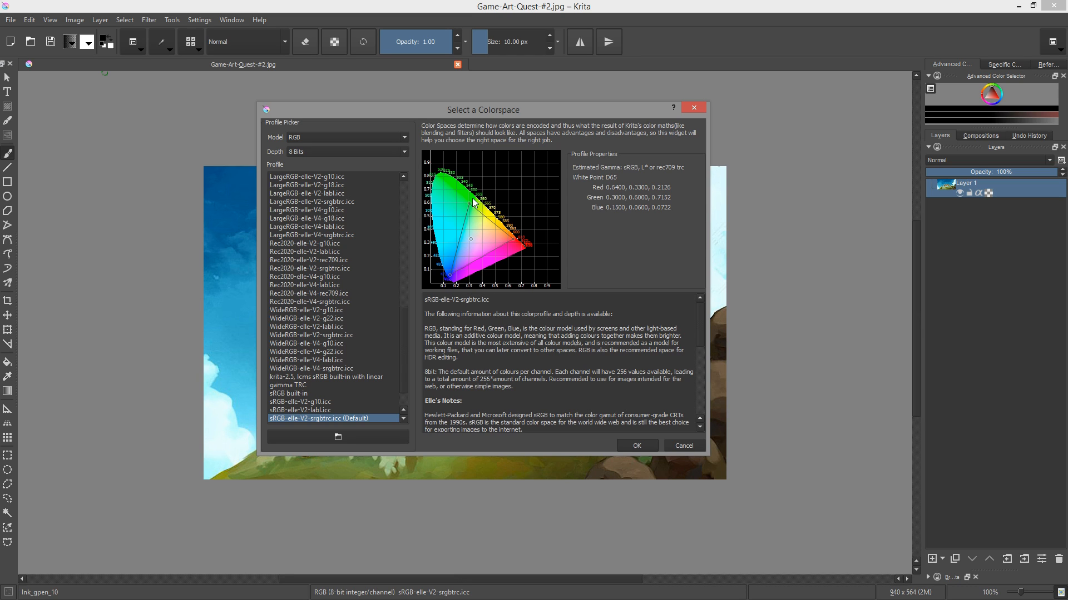
mouse_move(315, 358)
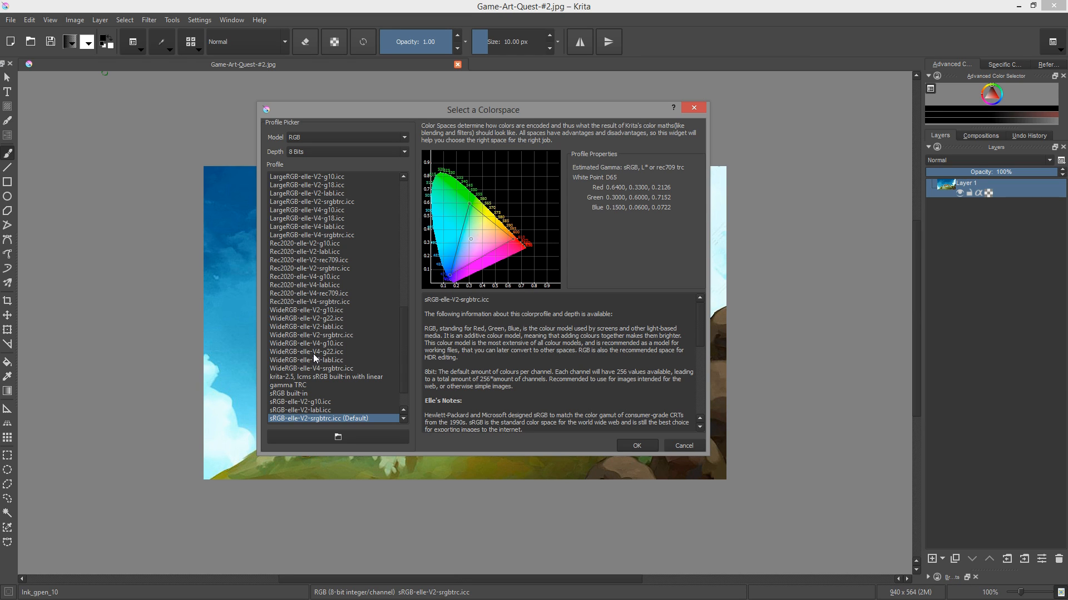
click(307, 351)
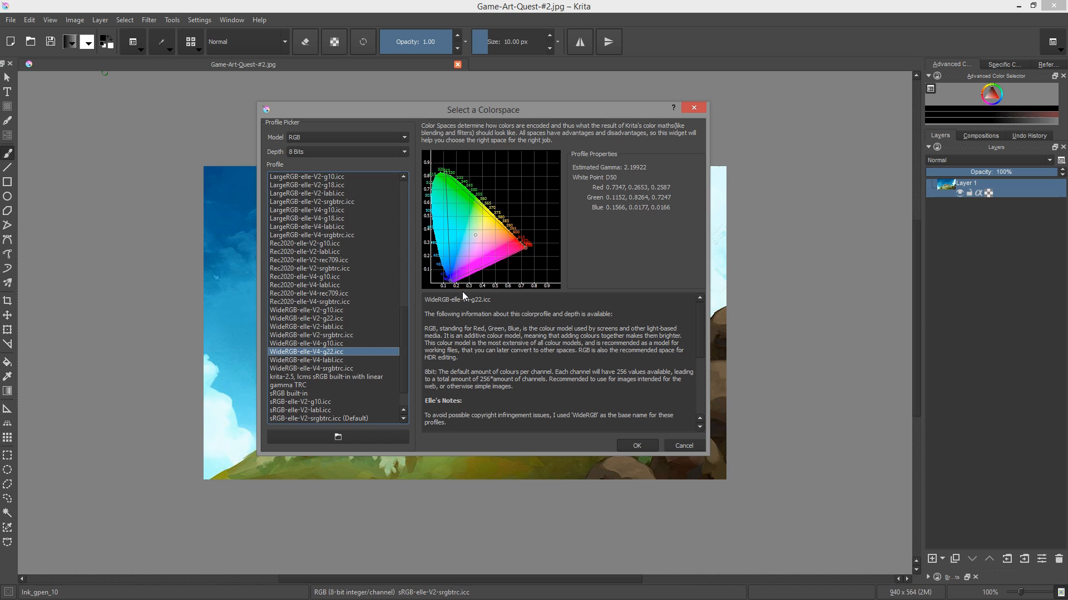
mouse_move(438, 160)
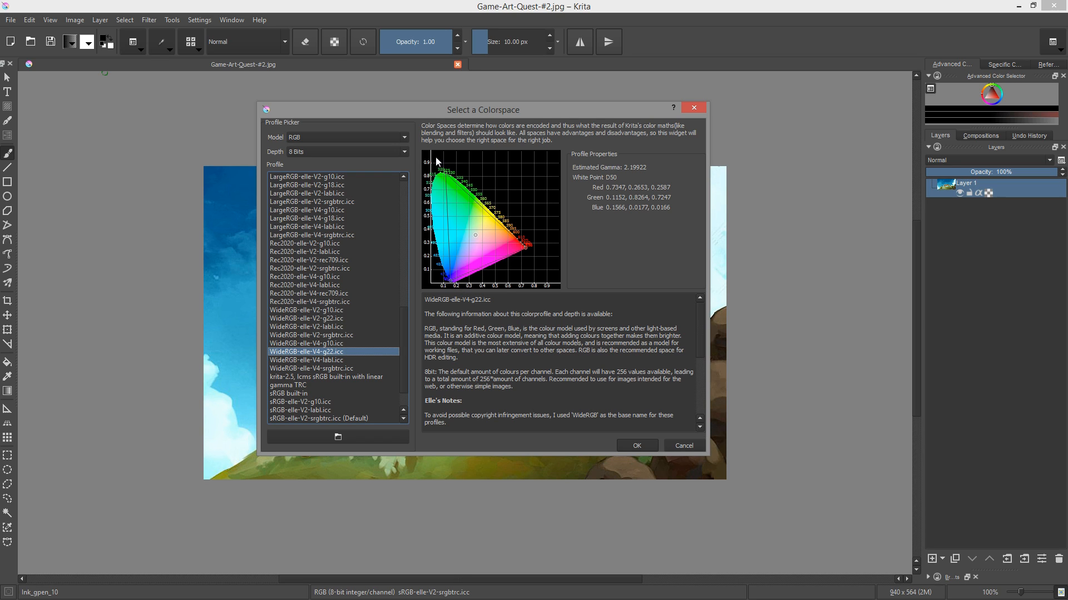
mouse_move(532, 267)
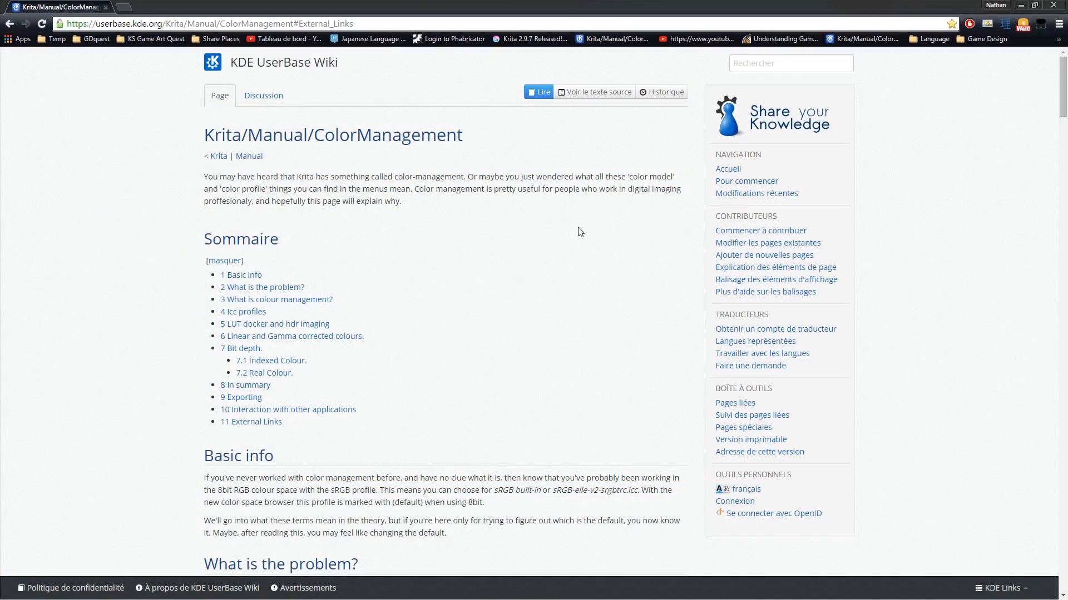
- Scroll the Color Management manual page and open the normal-map shield PSD
scroll(down, 3)
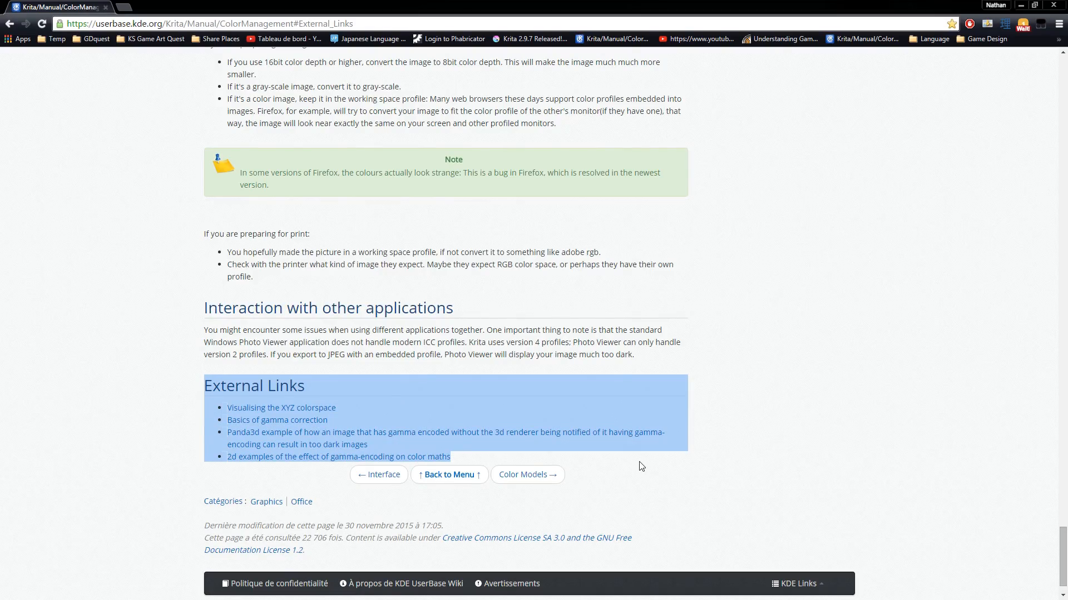
click(640, 466)
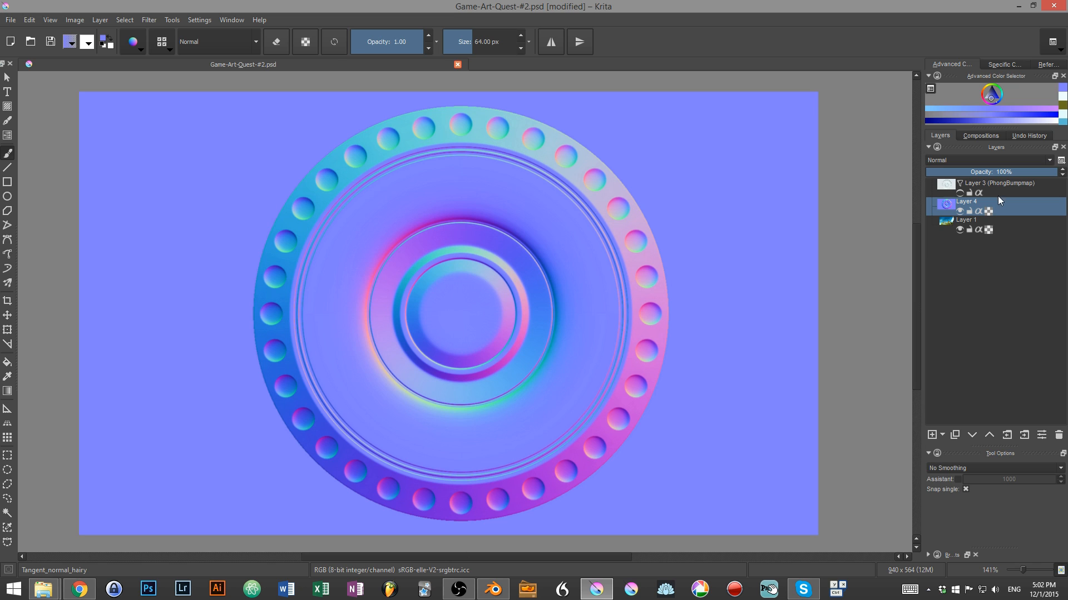
- Add a Filter Layer using Map > PhongBumpmap so the shield renders as golden relief
click(931, 436)
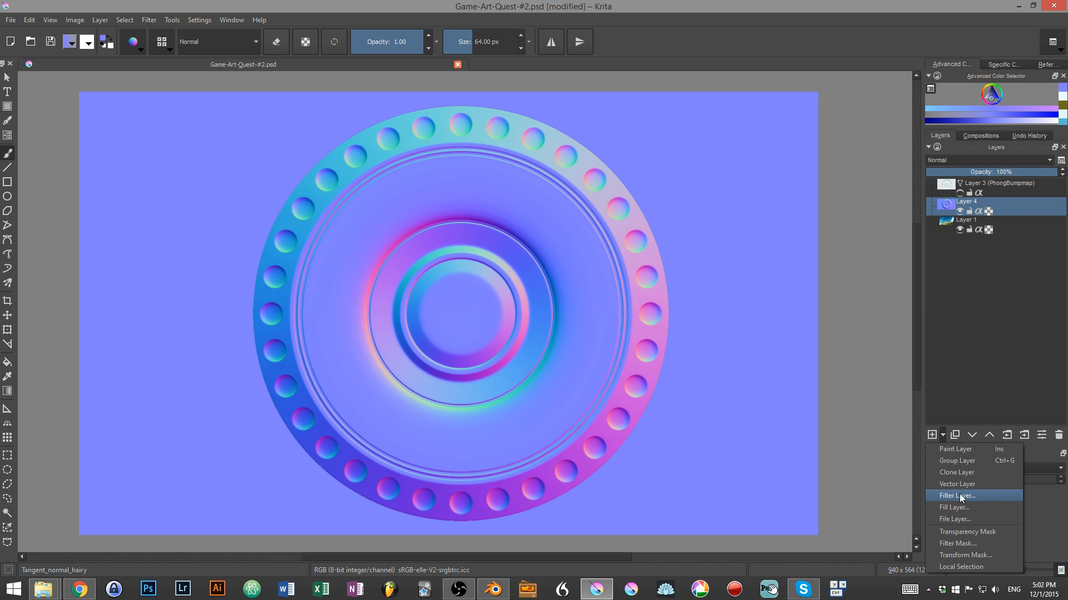
click(956, 496)
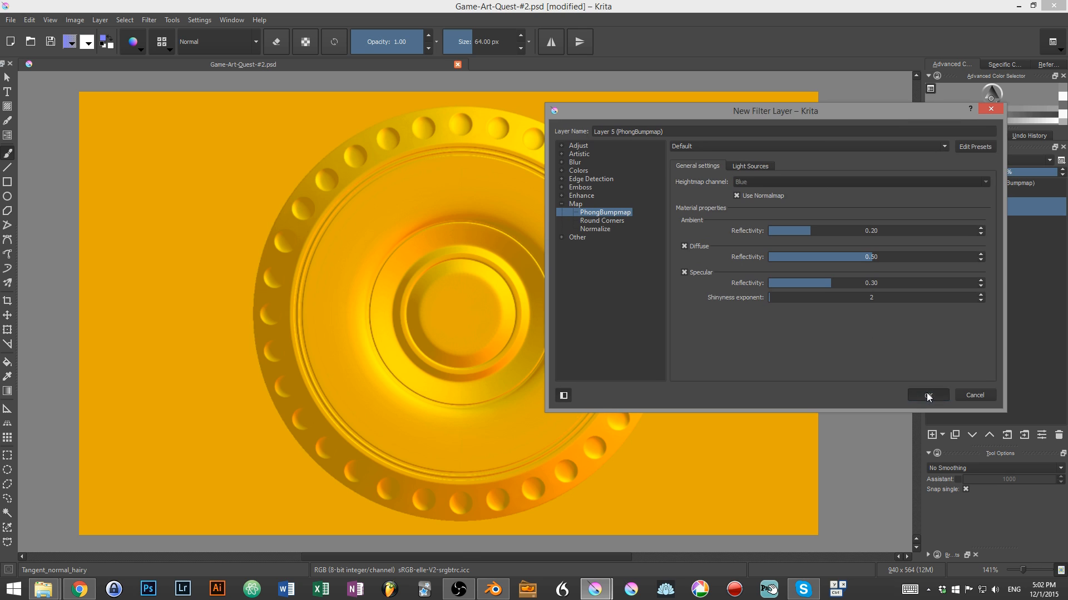
click(928, 395)
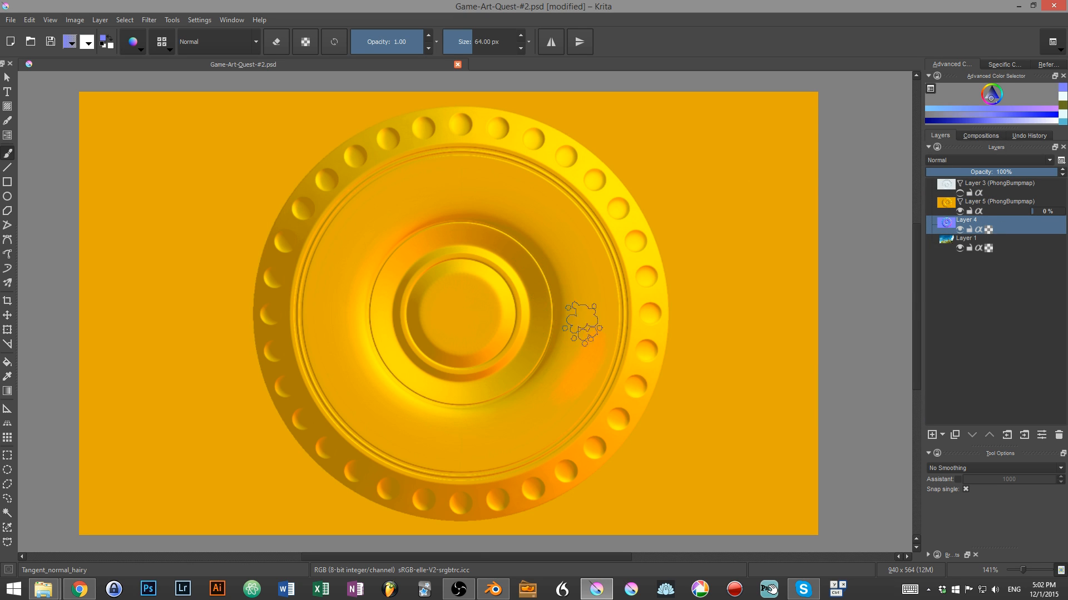
drag(581, 327, 623, 276)
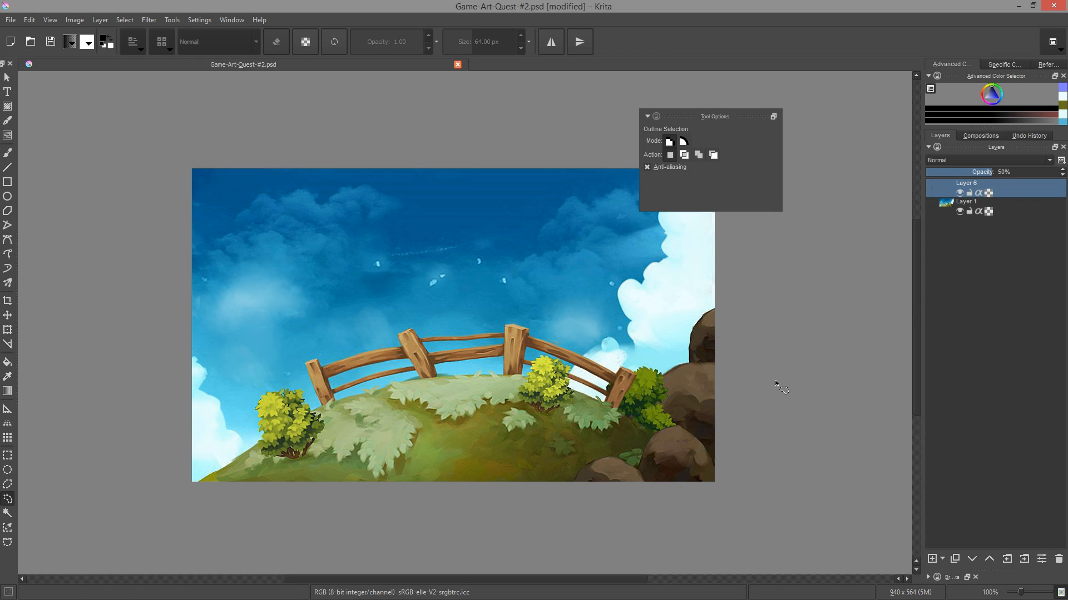
mouse_move(449, 255)
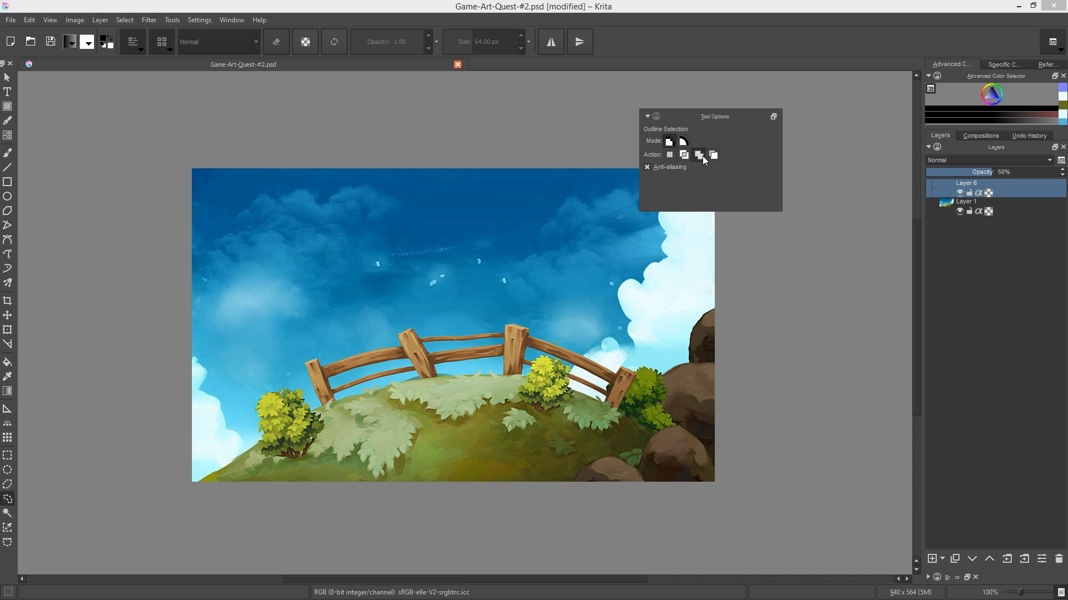
mouse_move(670, 155)
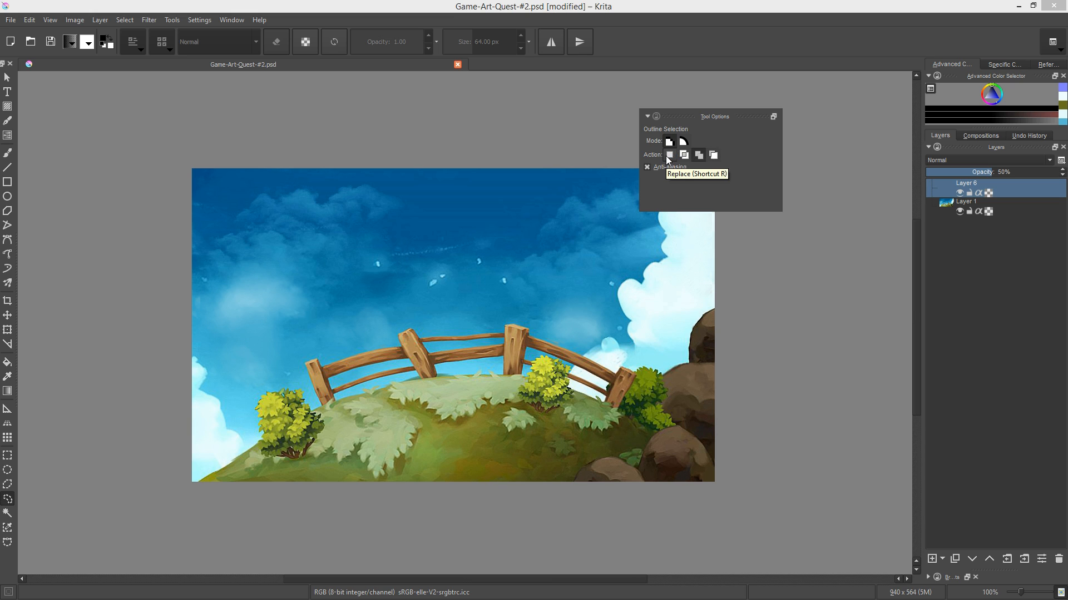
mouse_move(350, 260)
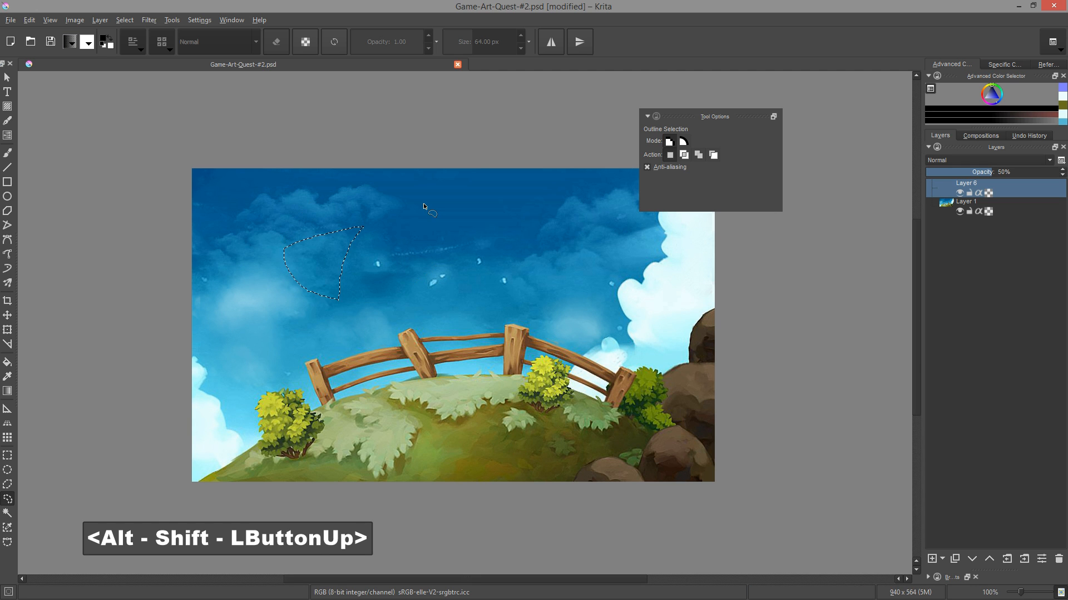
key(Ctrl+d)
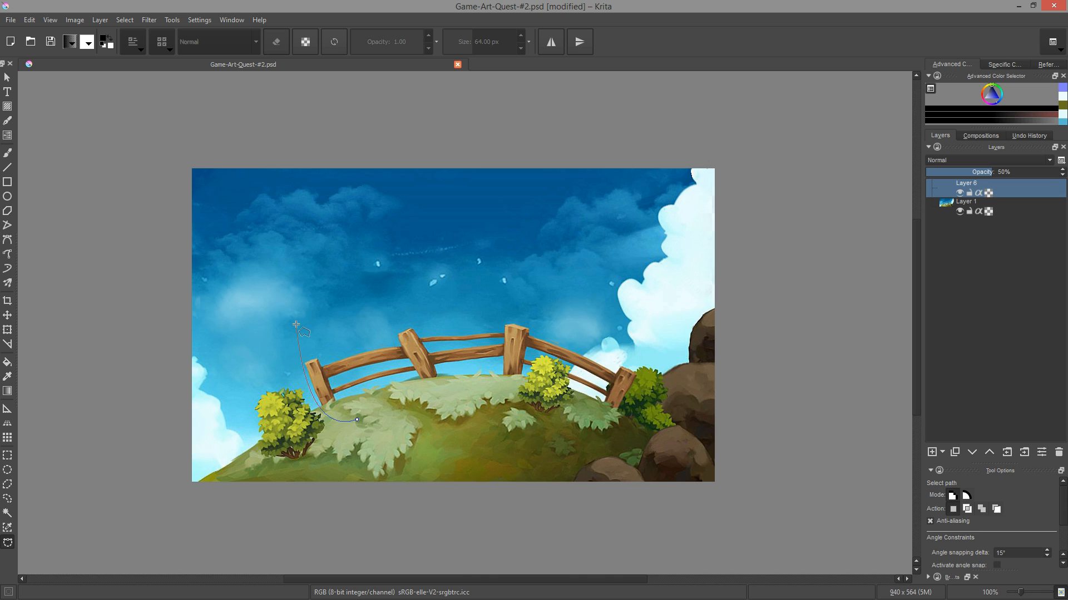
key(Escape)
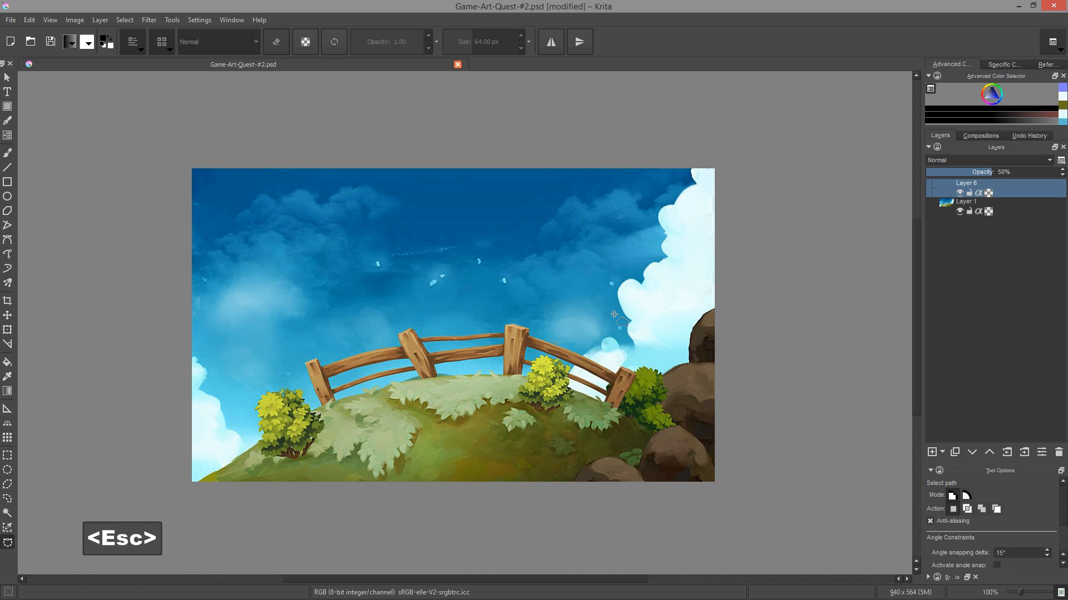
key(Shift+F6)
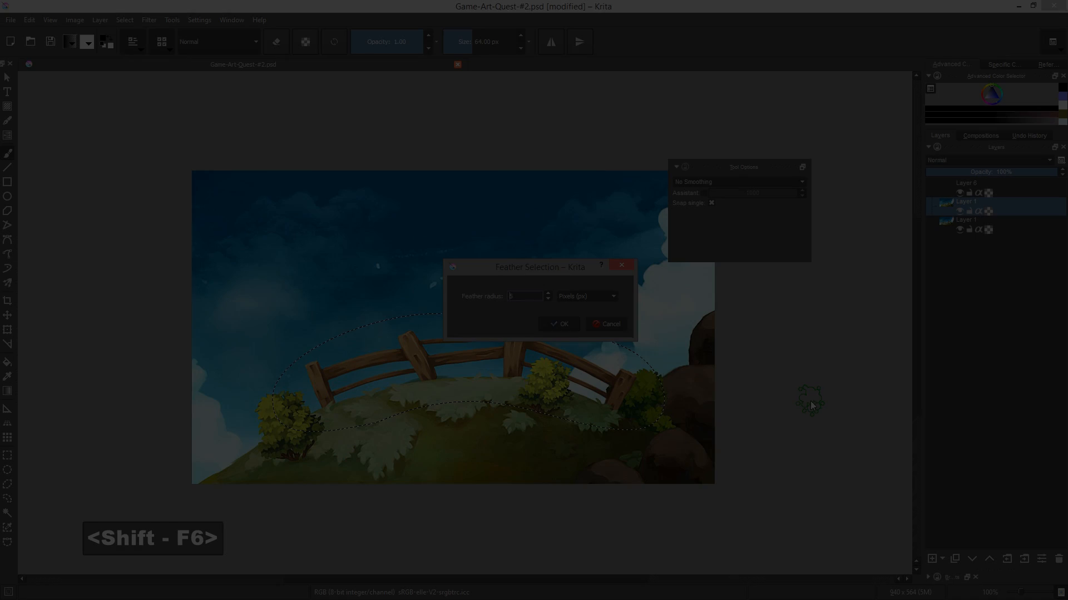
- Feather the hill selection by 12 px and warp the copied hill layer with a cage point
text(12)
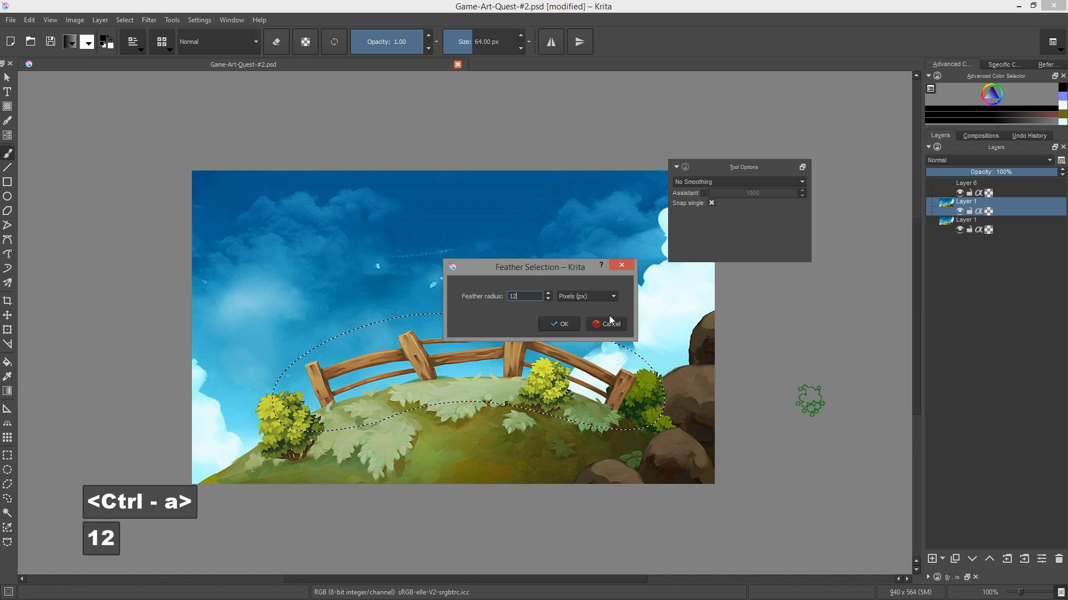
key(ctrl+t)
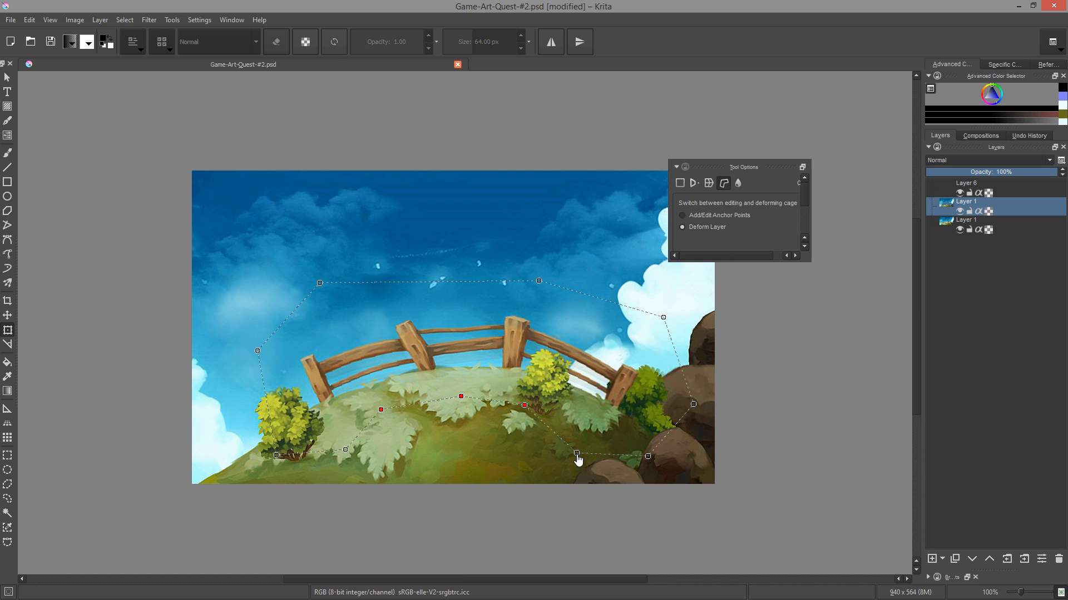
drag(577, 455, 583, 469)
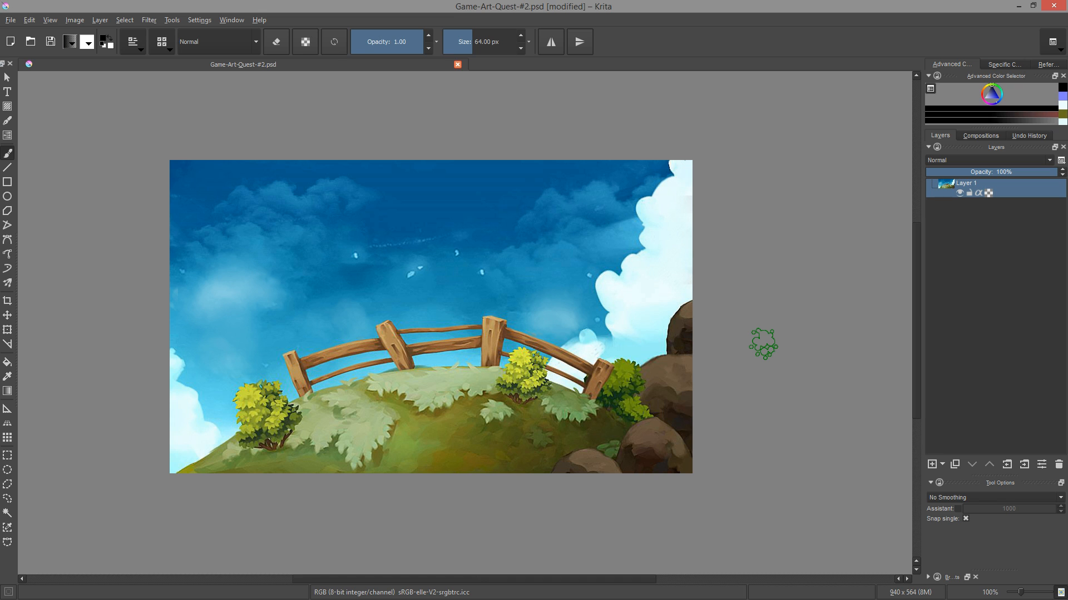
- Bring up the Color Adjustment curves (Ctrl+M) and move its window off the painting
key(Ctrl+m)
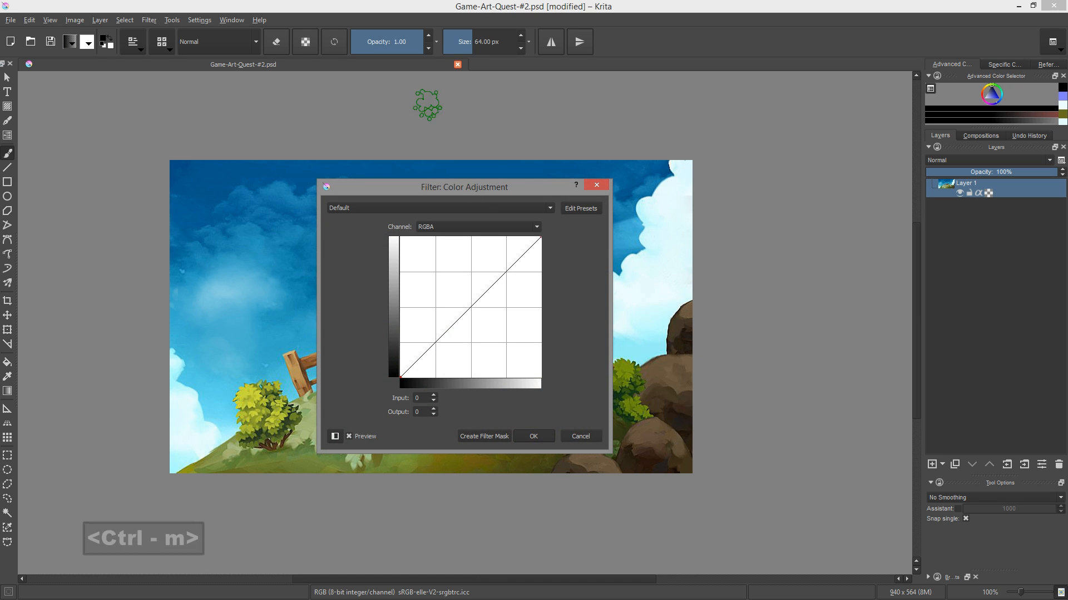
drag(463, 187, 715, 155)
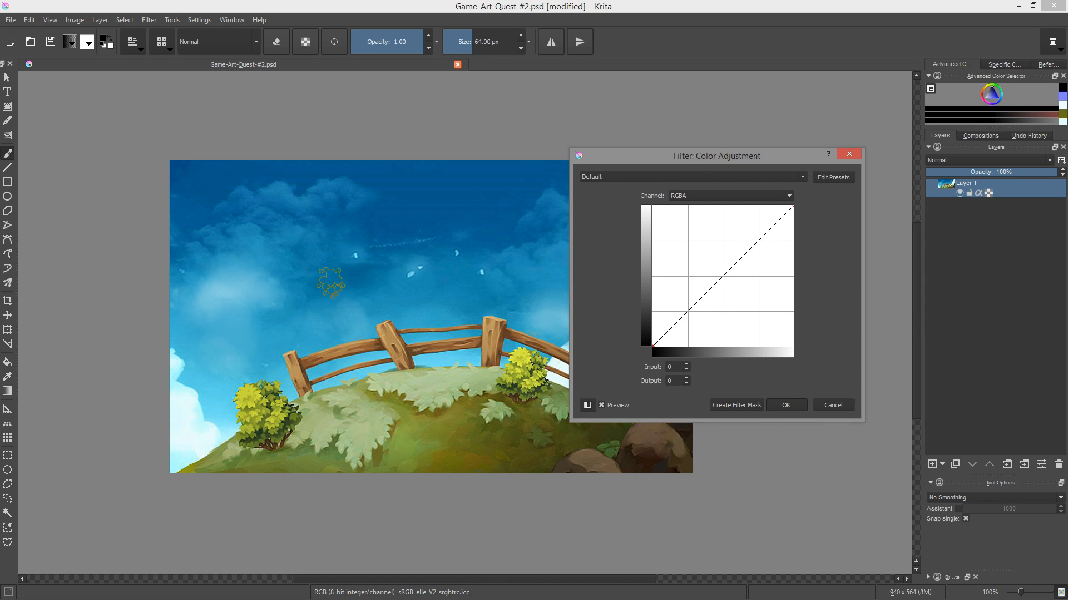
key(Ctrl+m)
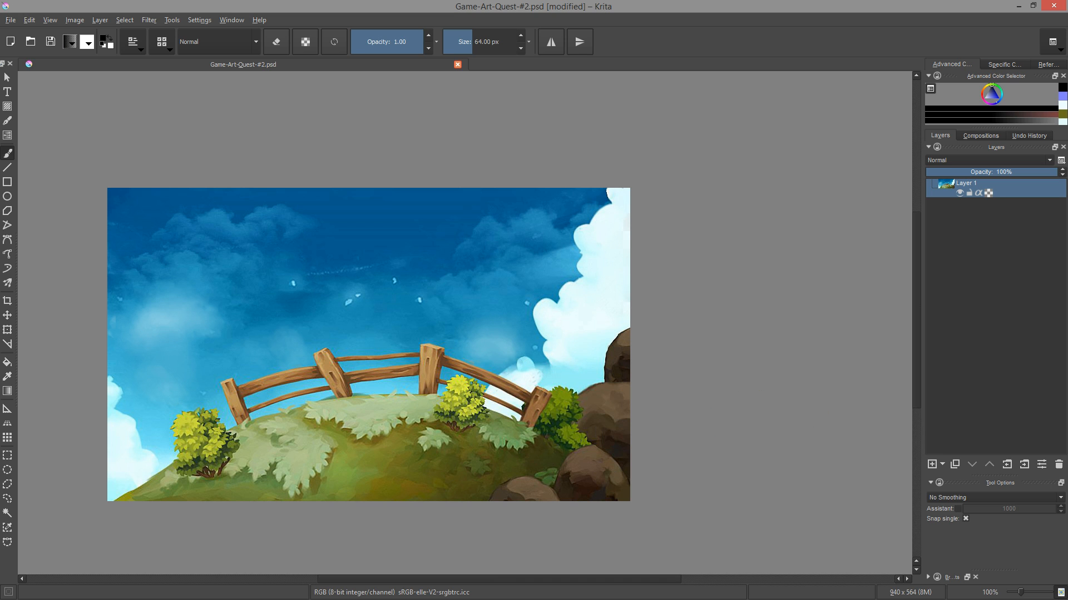
key(ctrl+m)
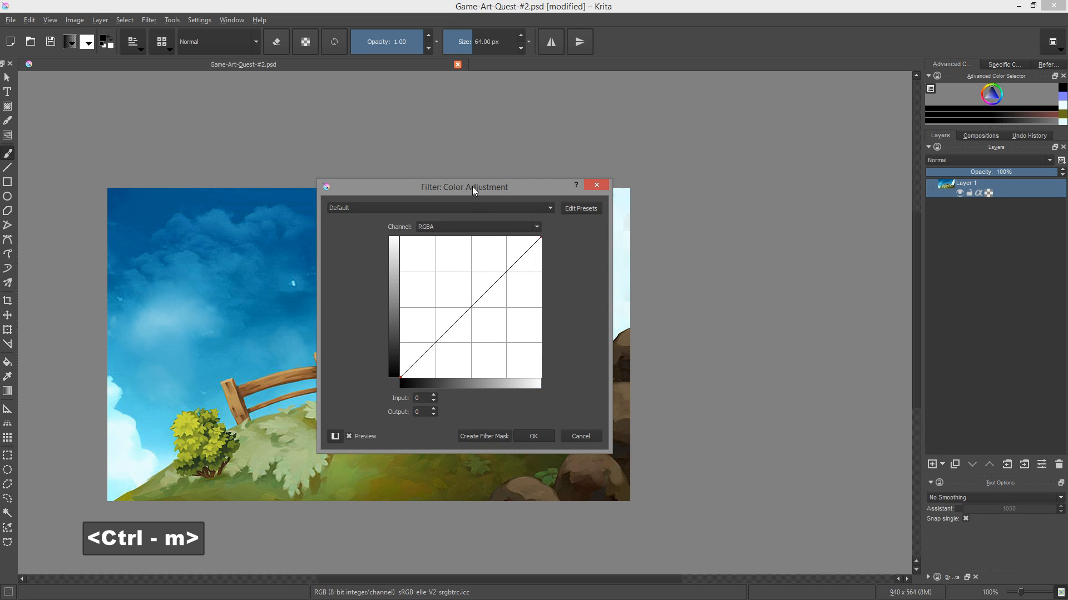
drag(464, 187, 742, 177)
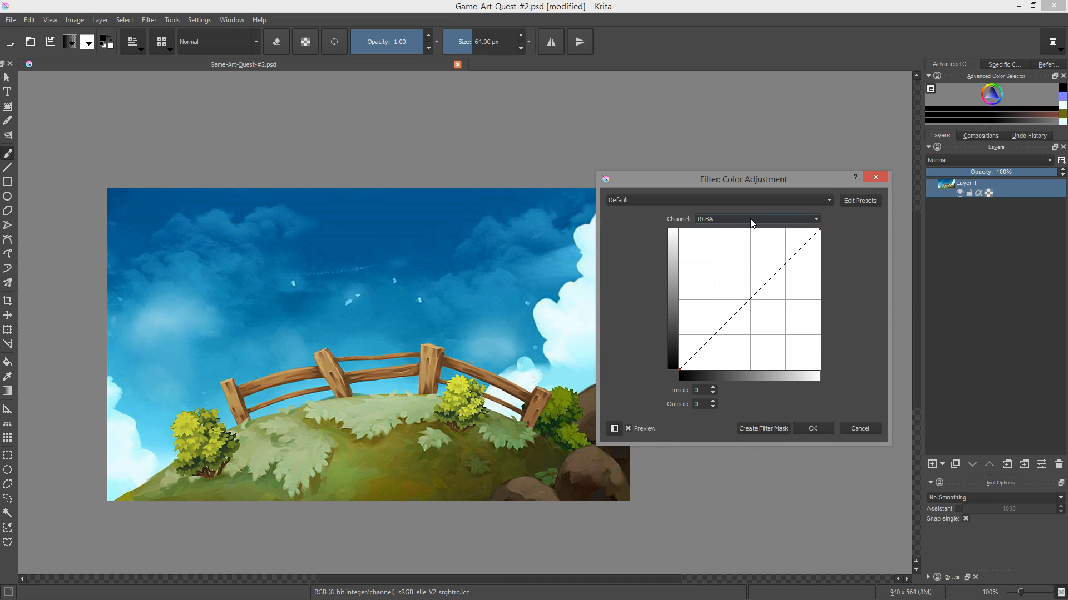
- Switch the channel to Lightness and bend its curve into an S-shape
click(756, 219)
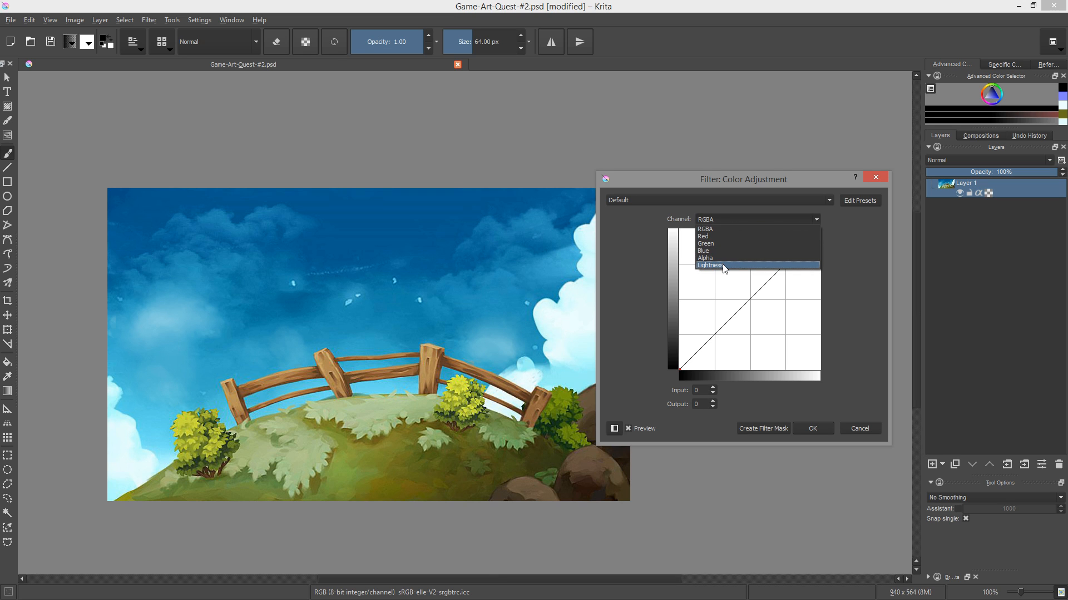
click(710, 265)
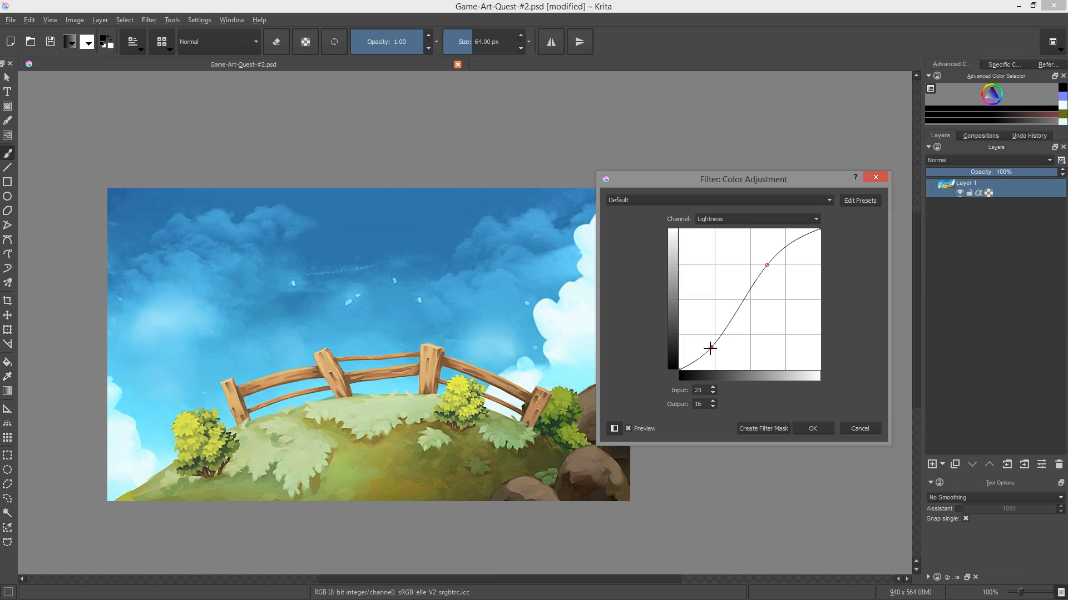
drag(710, 348, 705, 350)
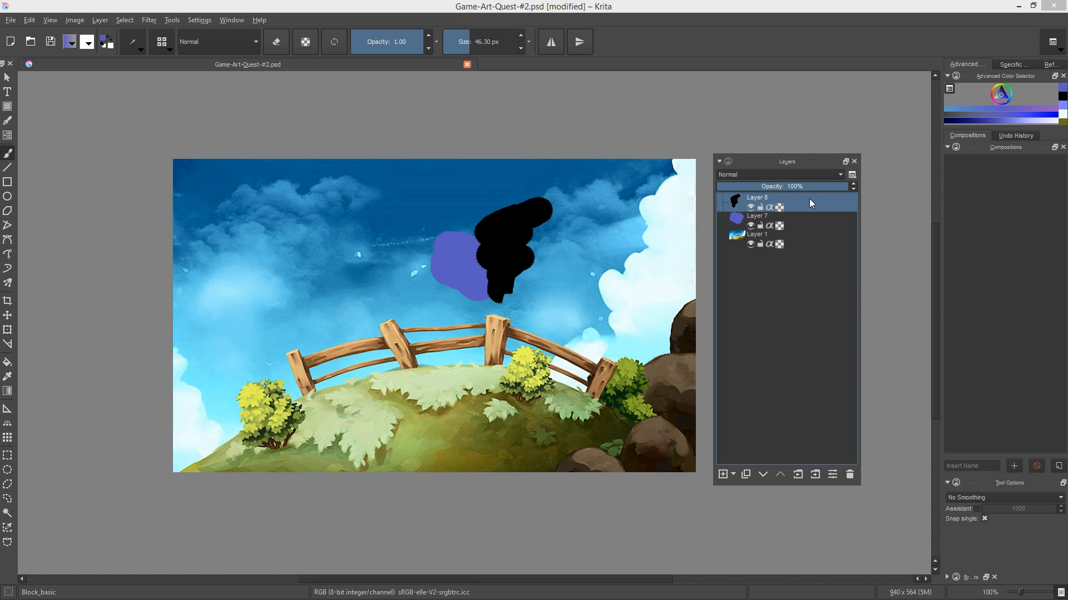
mouse_move(810, 214)
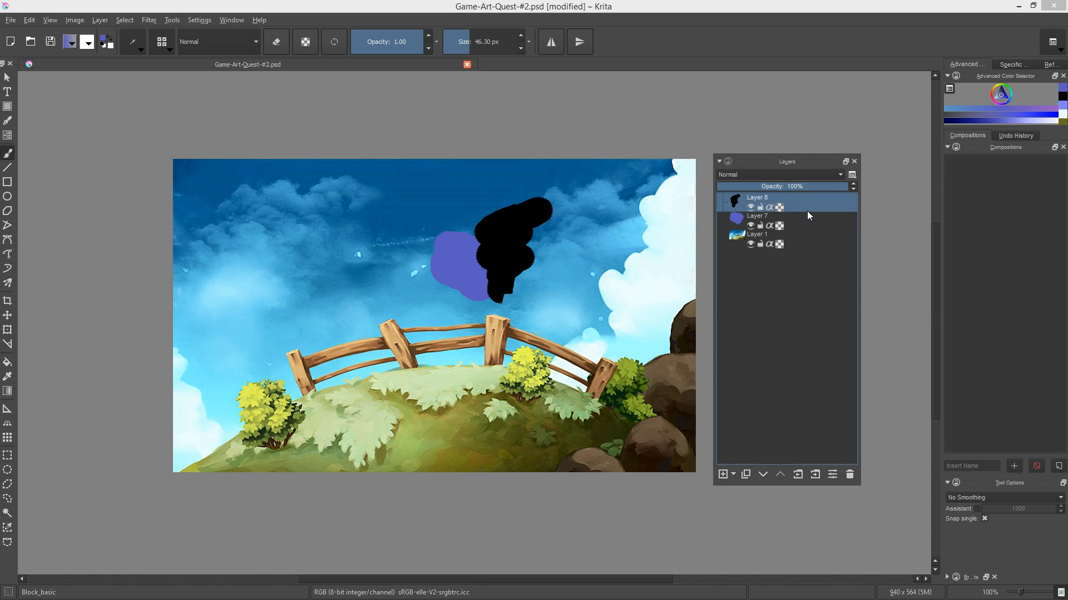
- Merge the blob layer down, undo, then merge the selected layers into Layer 1 Merged
key(ctrl+e)
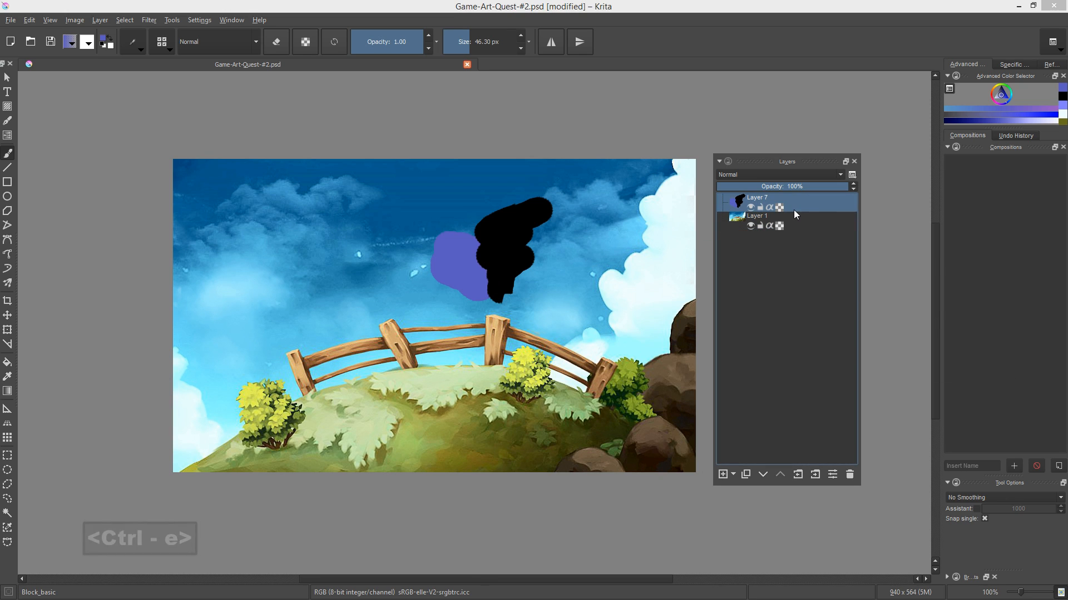
key(Ctrl+e)
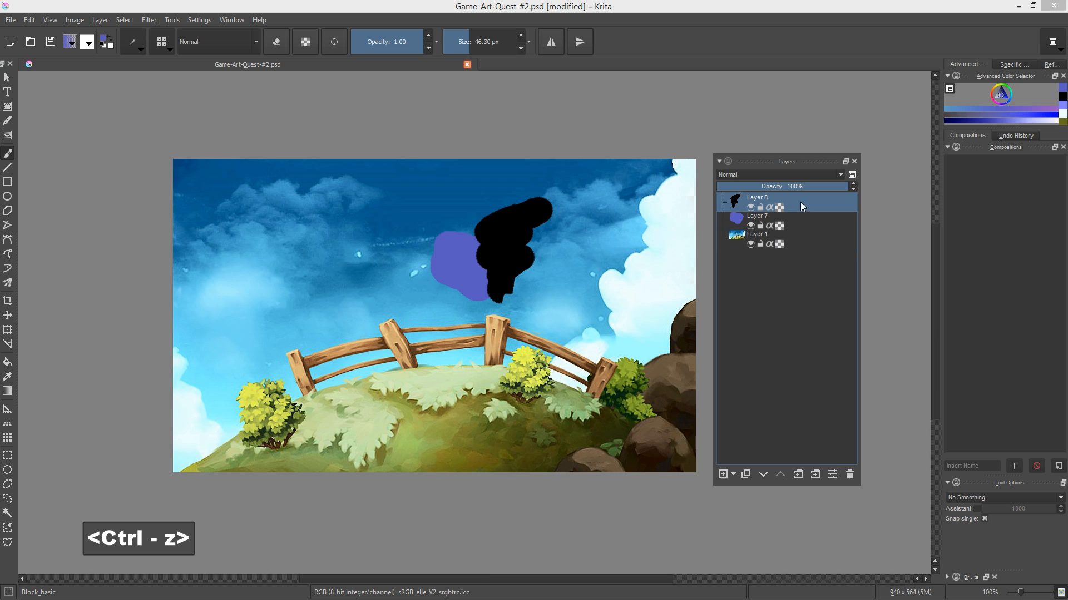
key(ctrl+e)
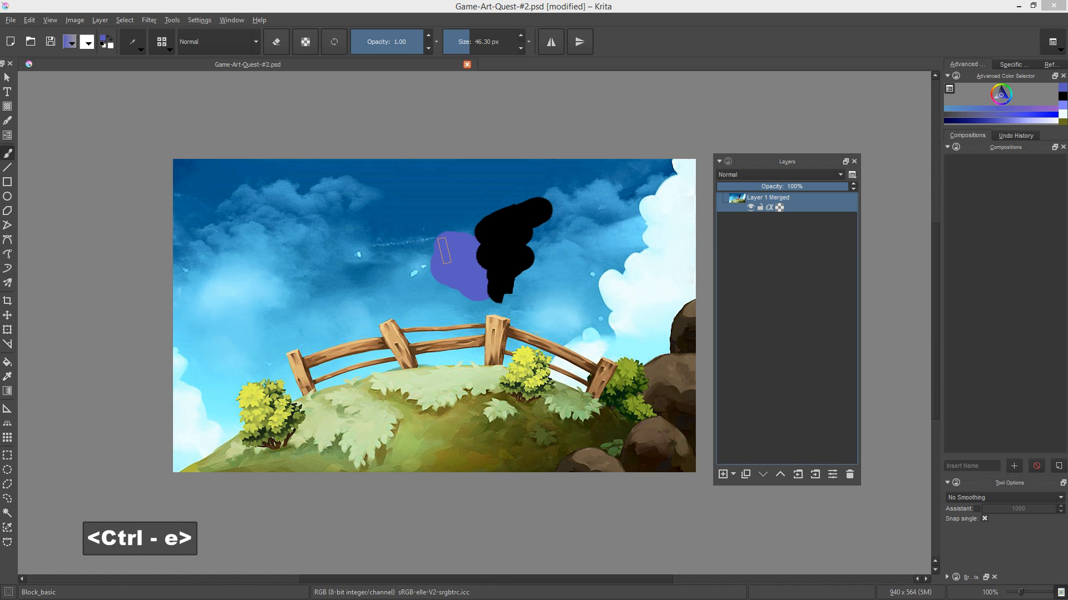
- Sample a colour from the painting and create a new group layer above the merged layer
key(v)
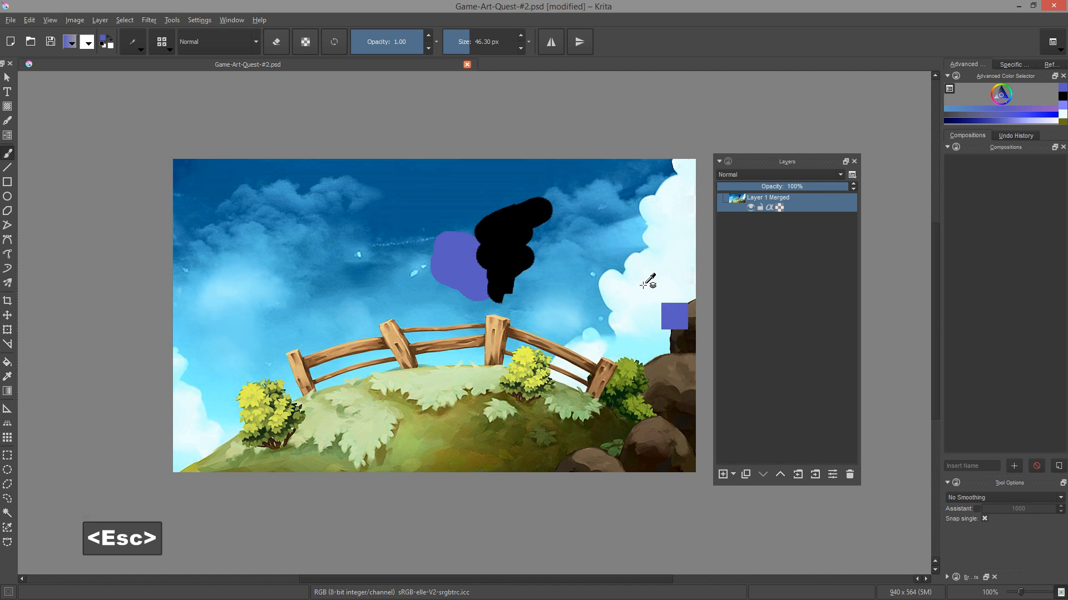
click(77, 20)
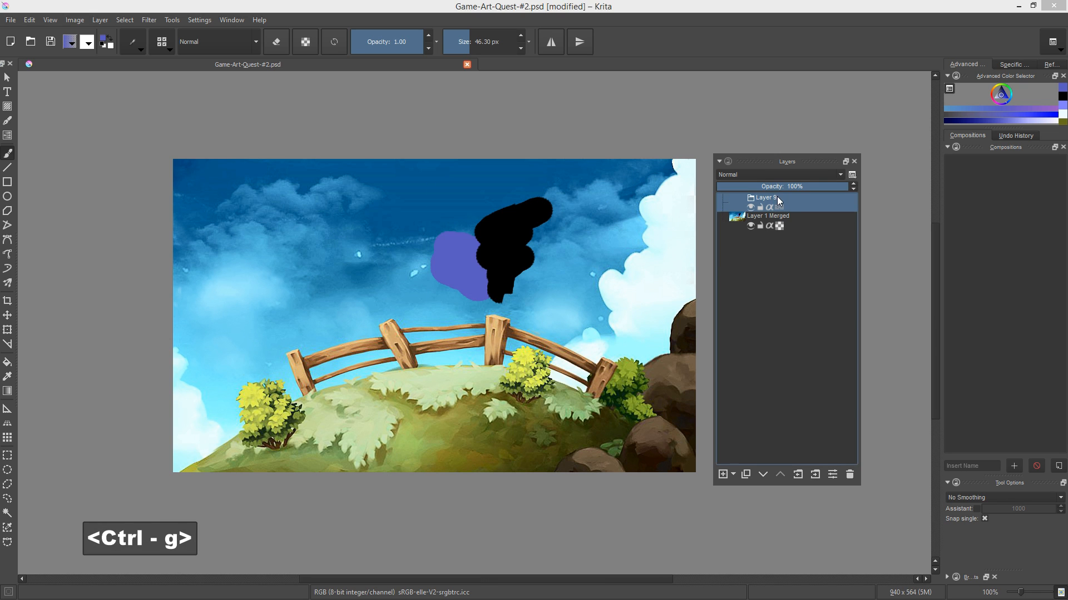
key(Shift+F6)
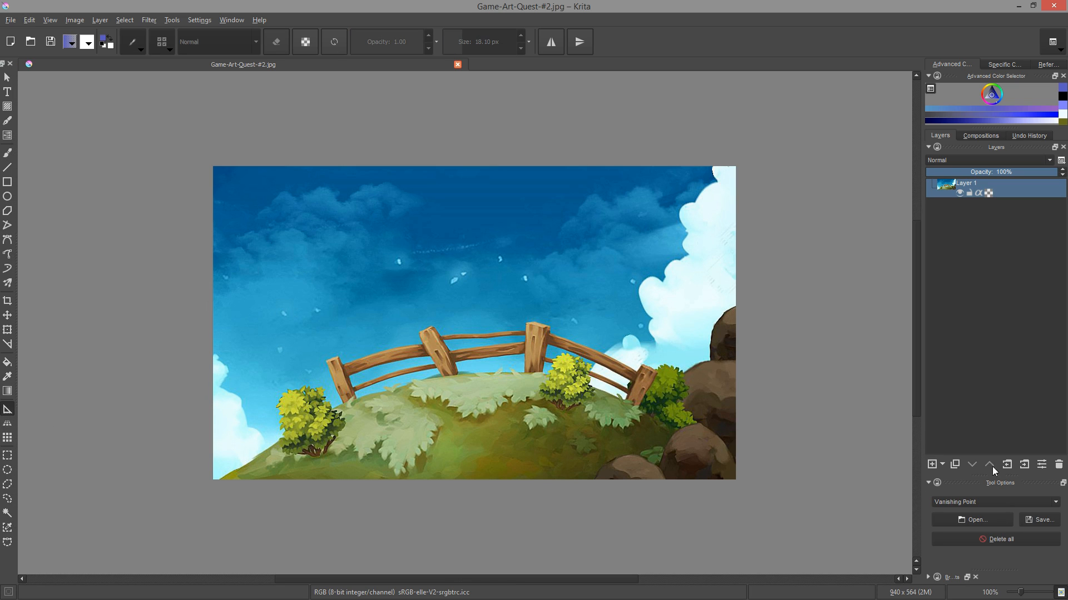
- Set the Assistant Tool type to Concentric Ellipse
click(995, 501)
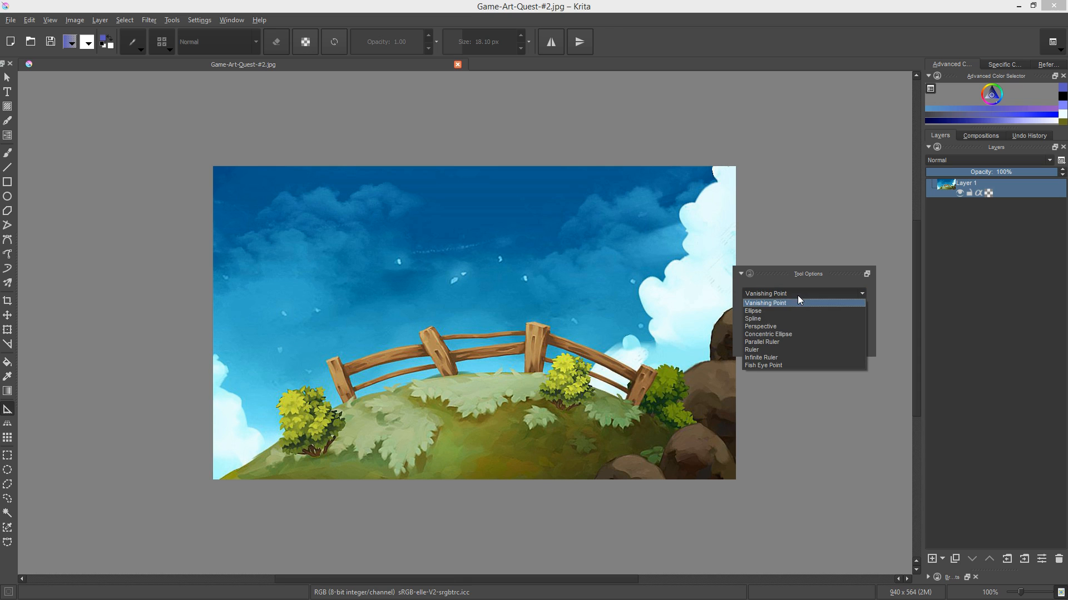
click(767, 334)
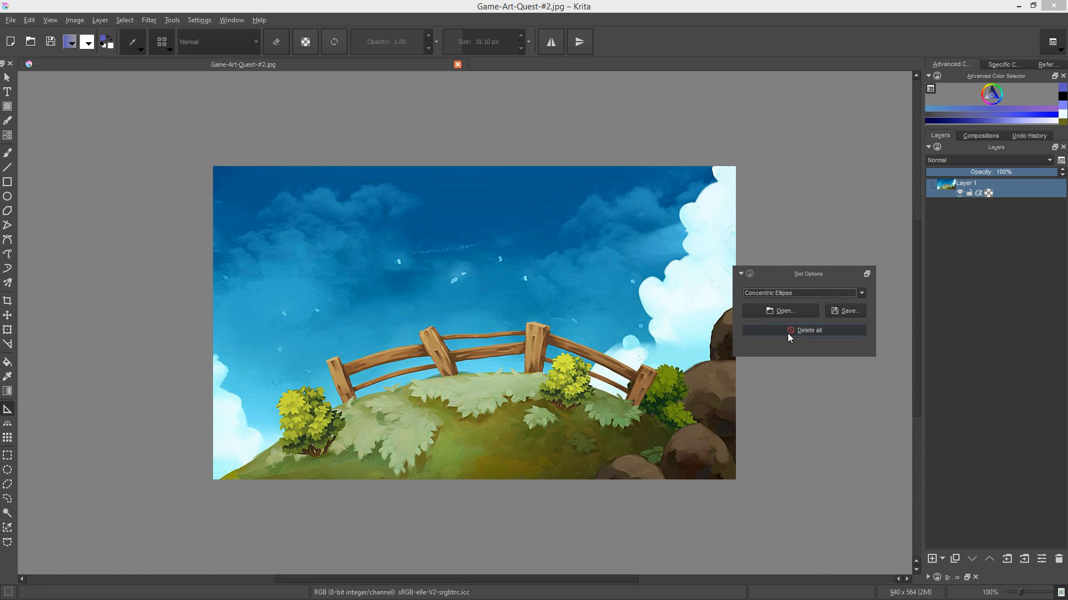
mouse_move(275, 323)
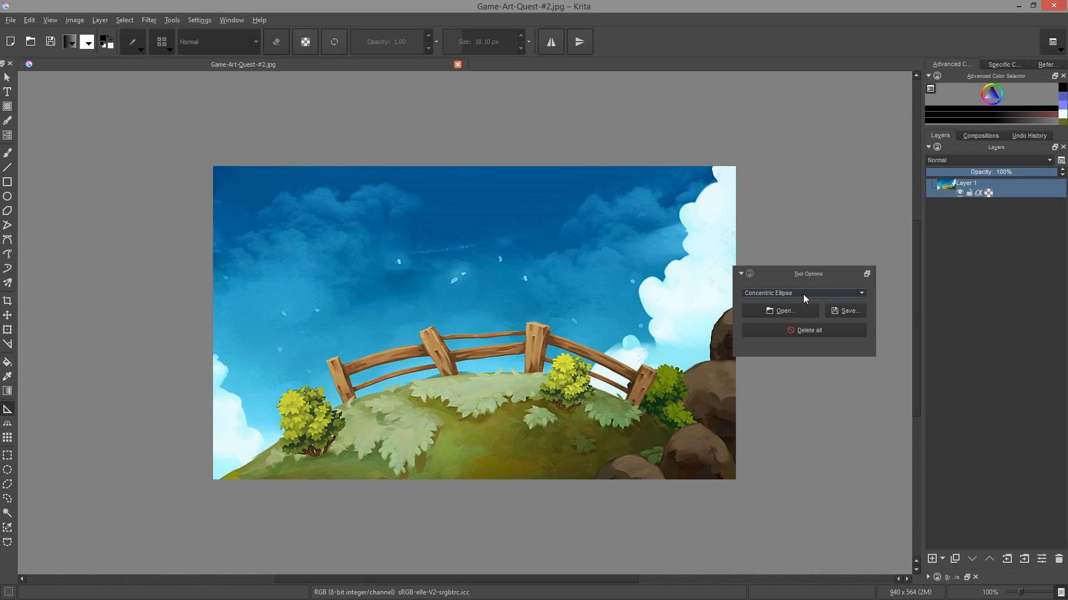
mouse_move(4, 411)
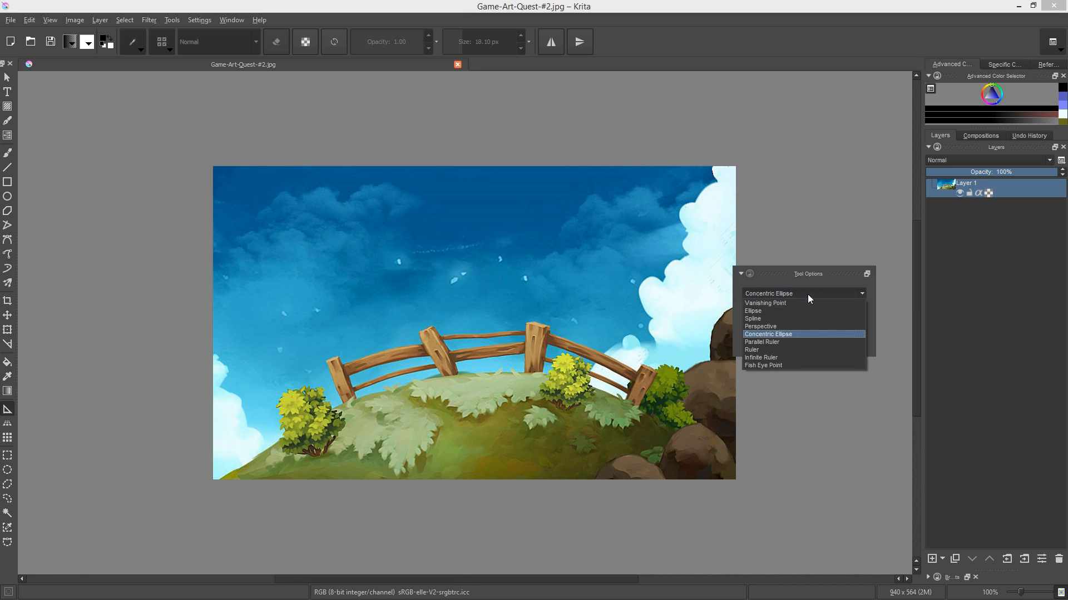
mouse_move(777, 370)
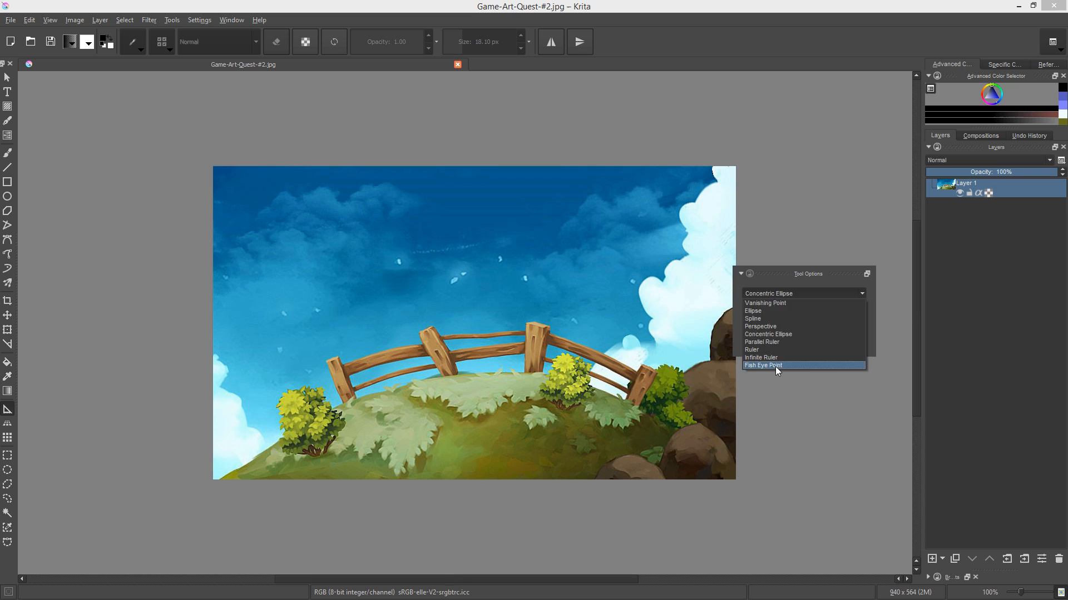
- Lay out a Fish Eye Point assistant around the landscape and enable brush snapping to it
click(762, 364)
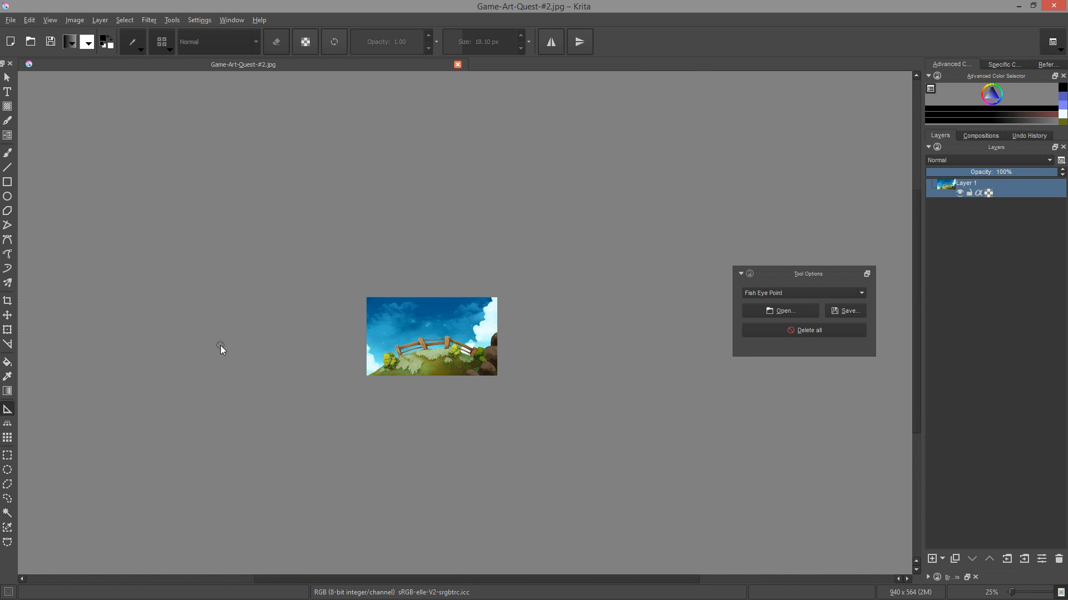
drag(221, 345, 697, 338)
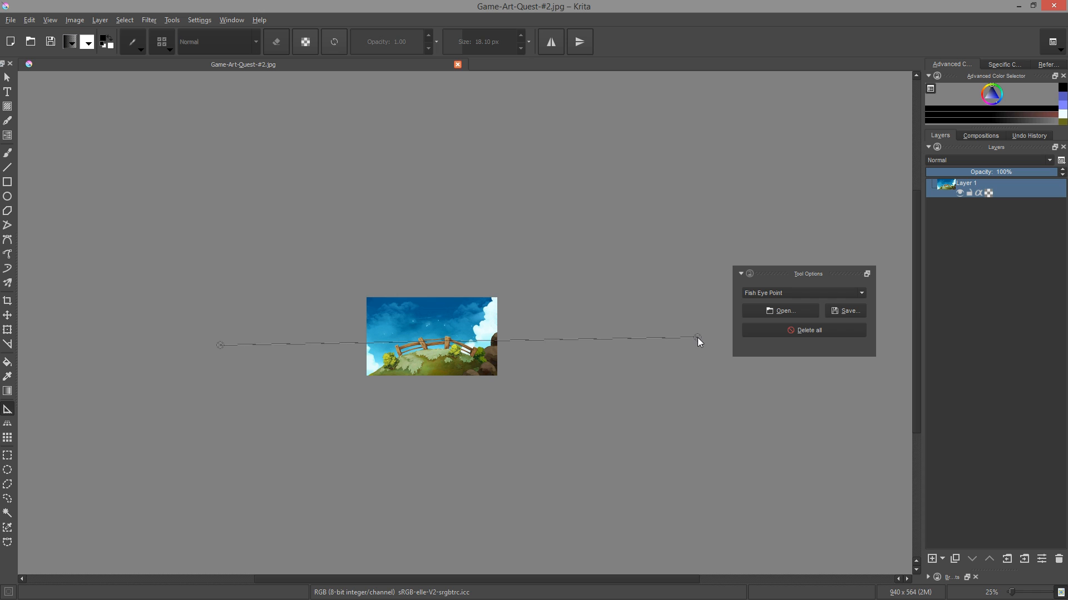
drag(696, 339, 645, 298)
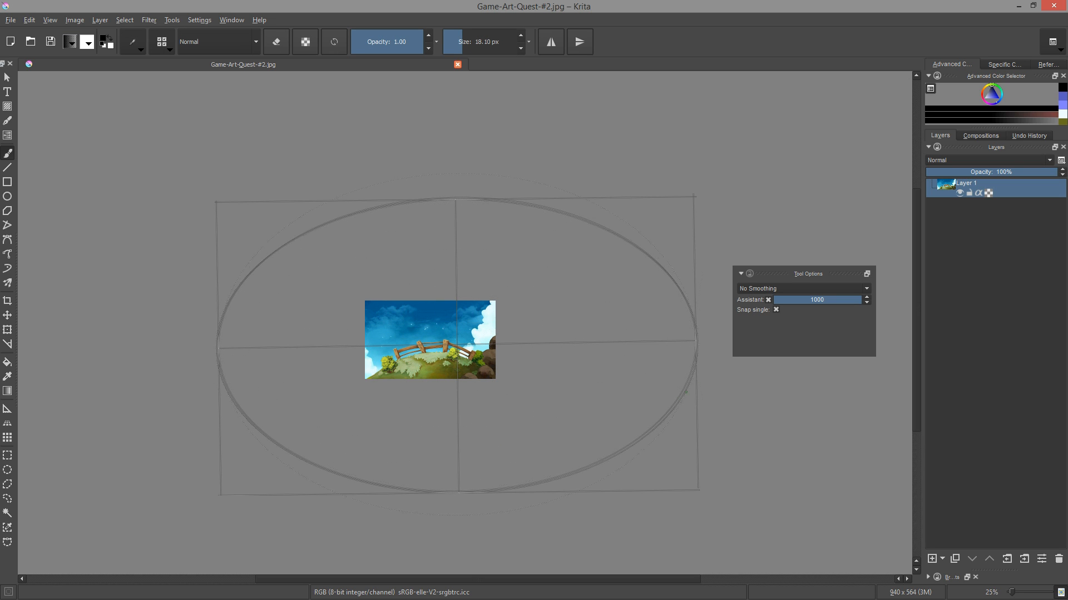
click(775, 309)
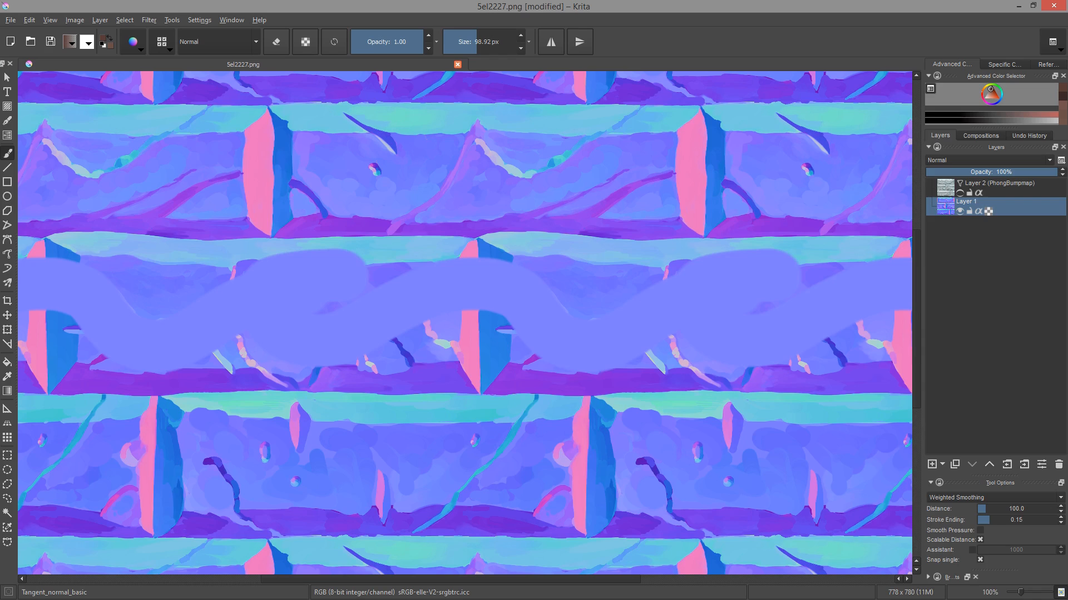
- Select the Tangent_normal_drawing_angle brush preset for painting across the tiled normal map
click(129, 42)
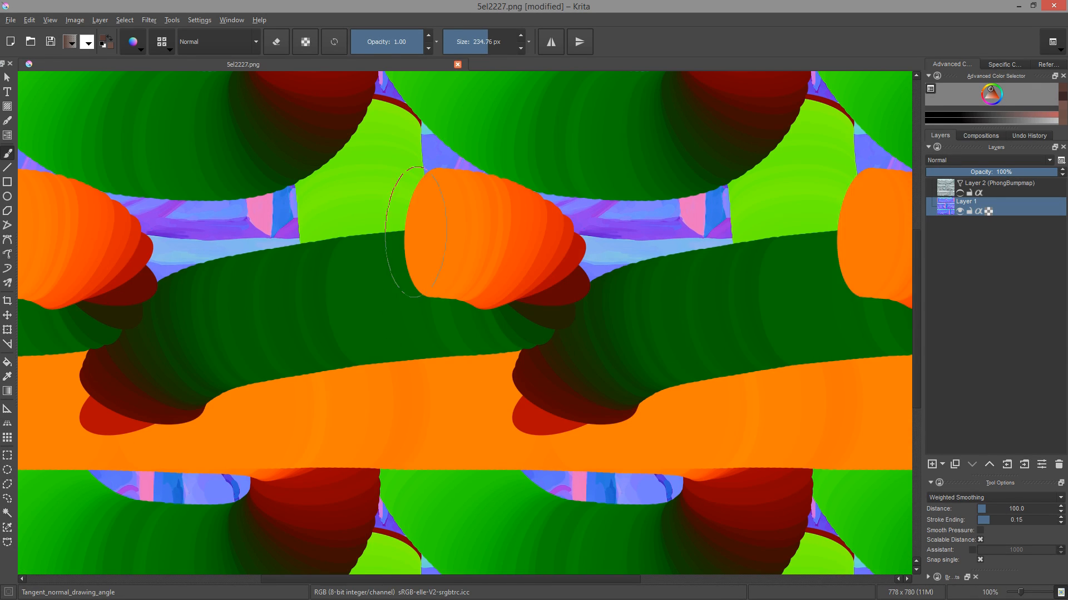
scroll(down, 3)
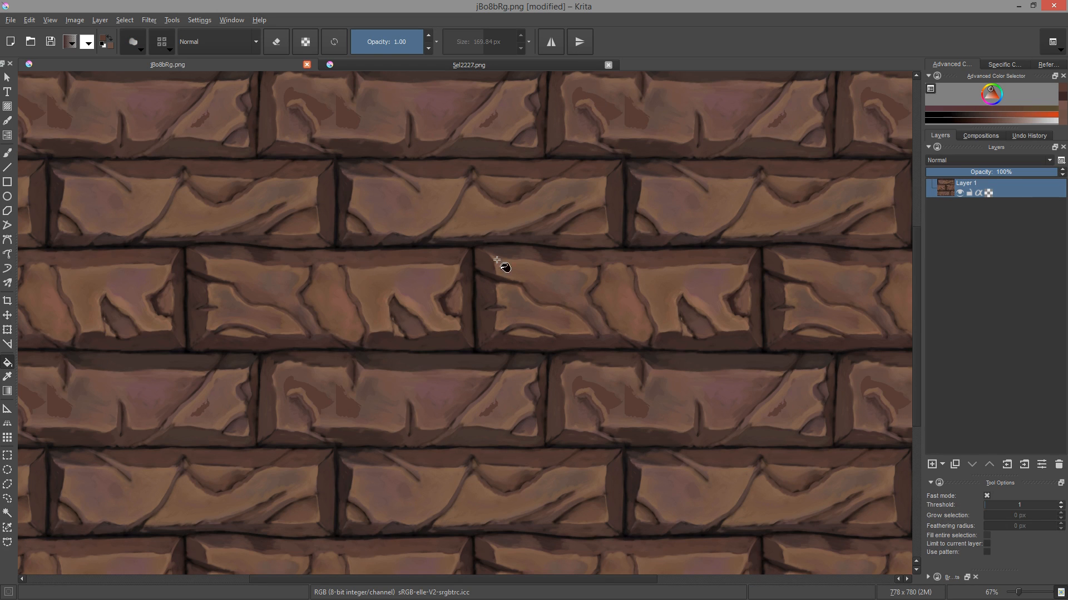
mouse_move(727, 417)
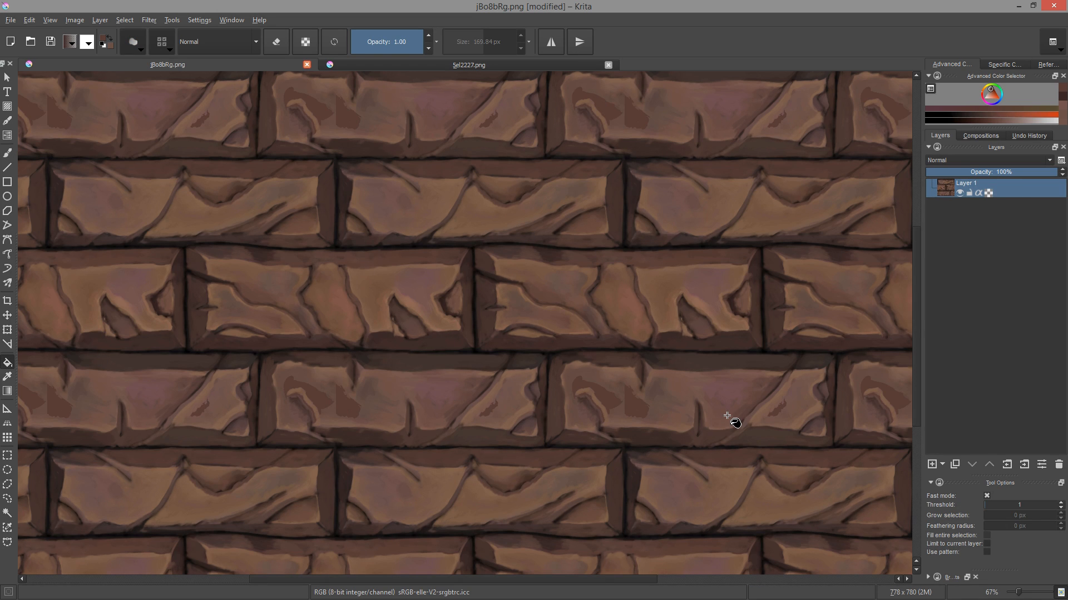